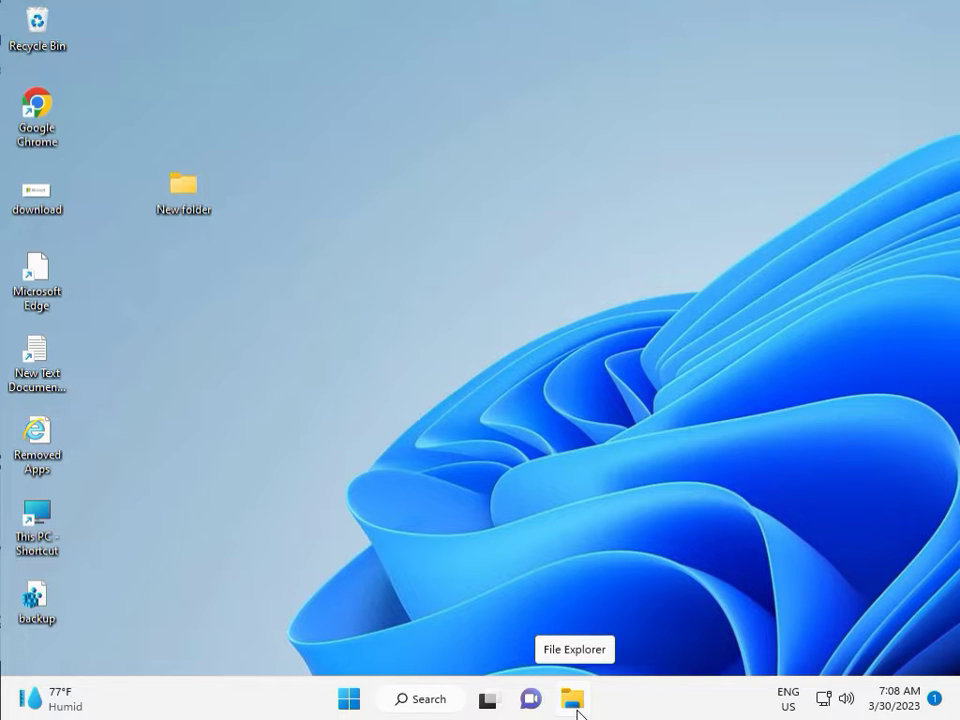
# - Launch the Settings app and scroll down to the System Troubleshoot page
pyautogui.click(348, 698)
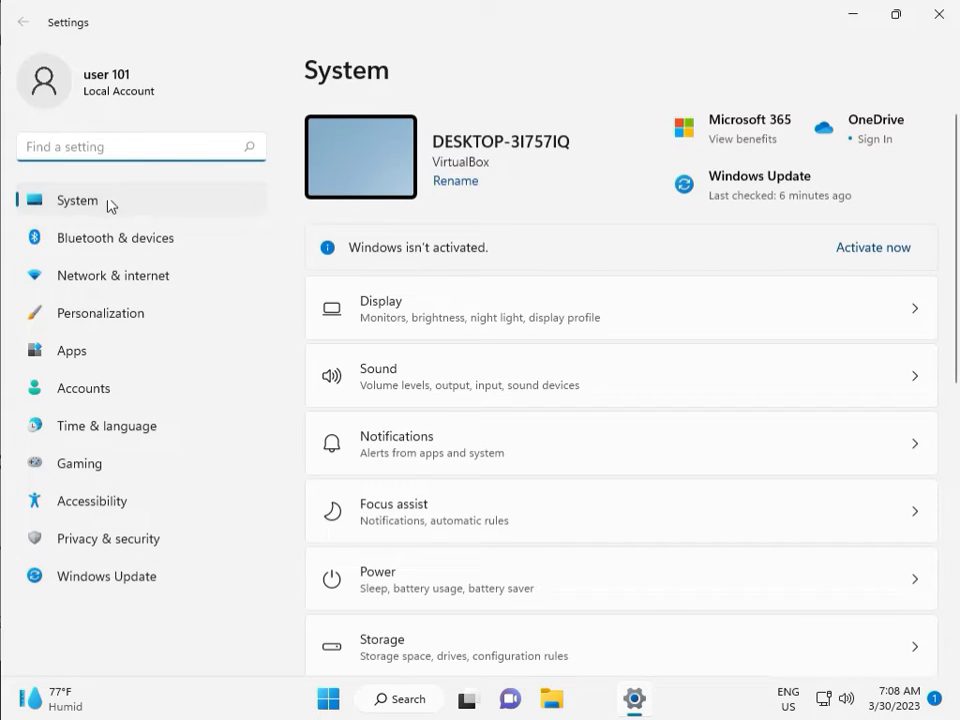
pyautogui.scroll(-3)
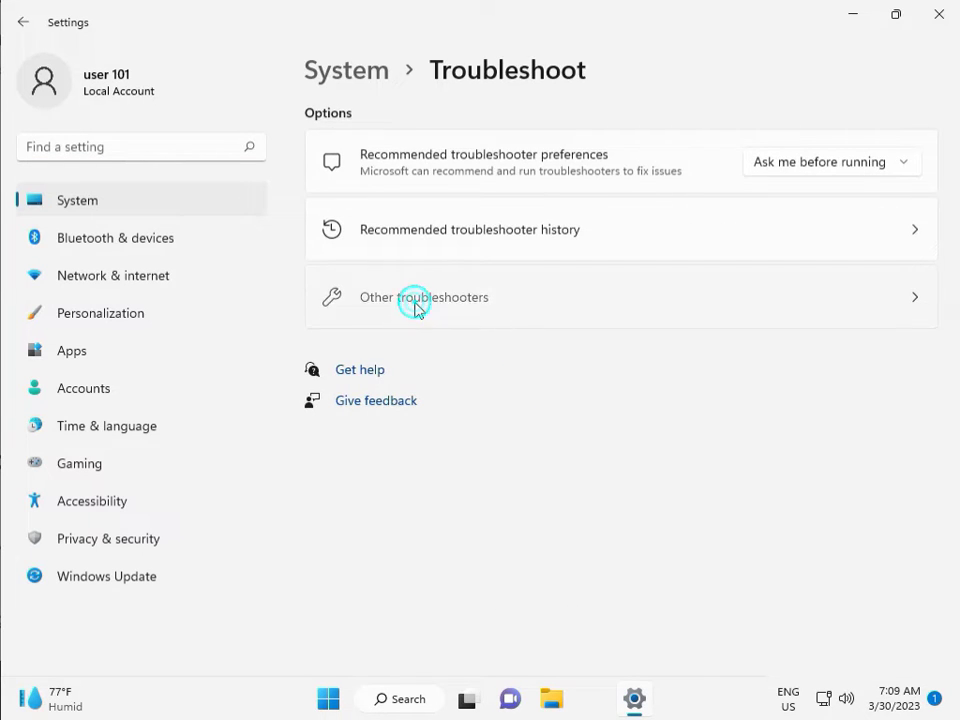
# - Run the Windows Update troubleshooter from Other troubleshooters and dismiss its results
pyautogui.click(423, 297)
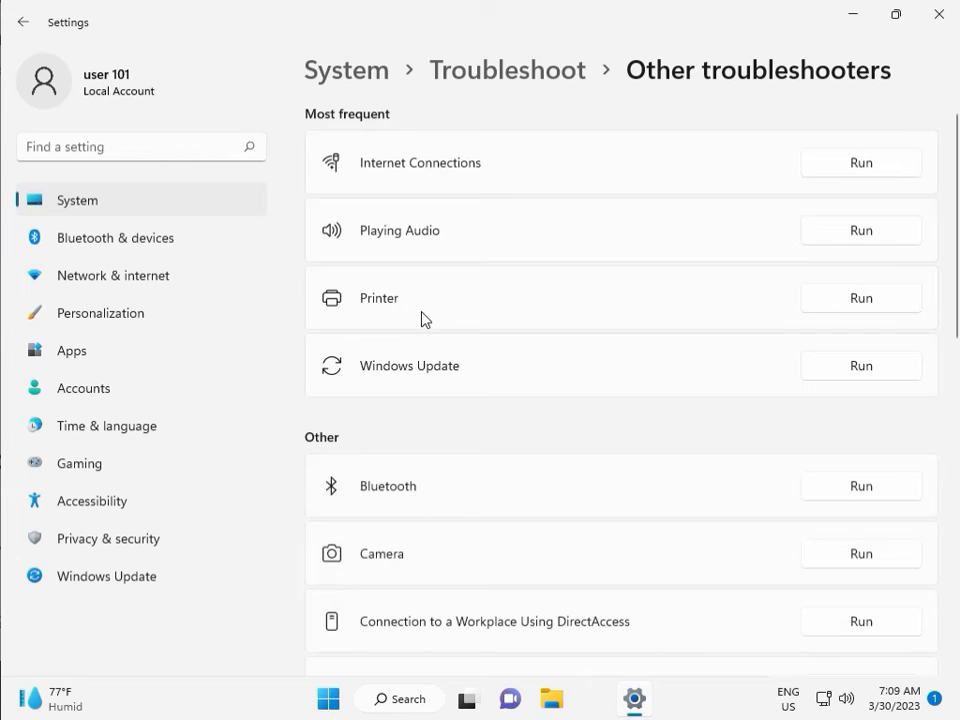
pyautogui.moveTo(365, 375)
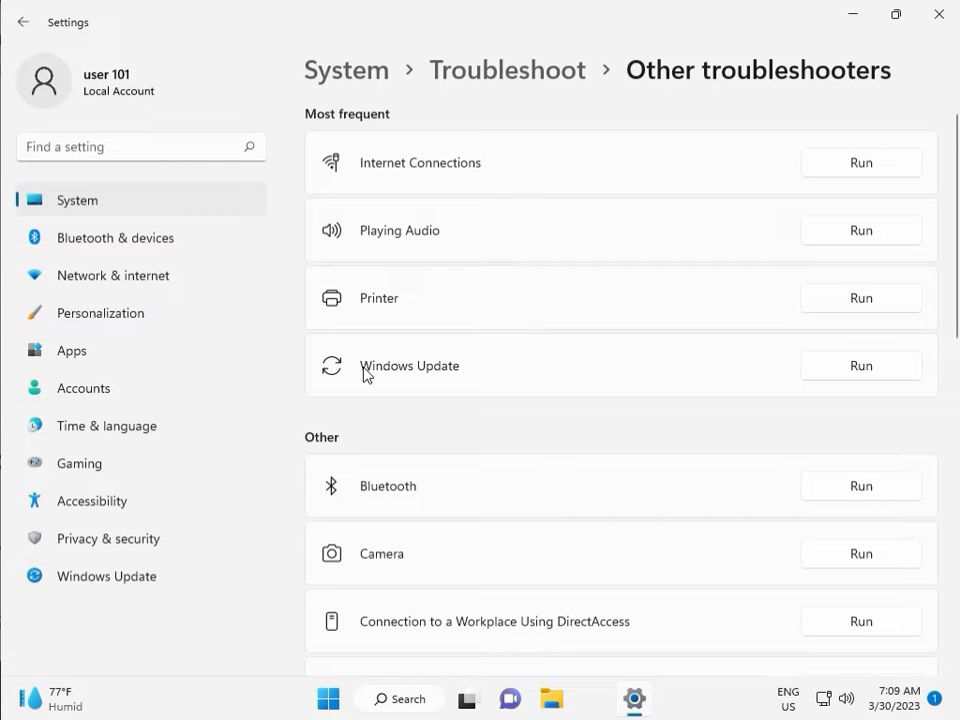
pyautogui.click(860, 365)
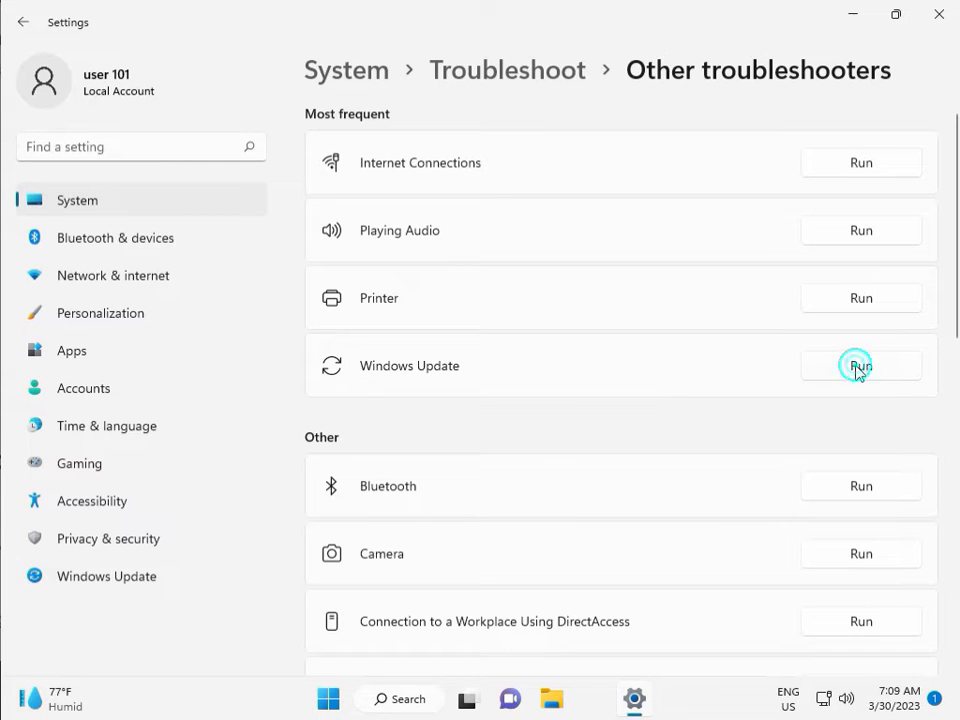
pyautogui.click(860, 365)
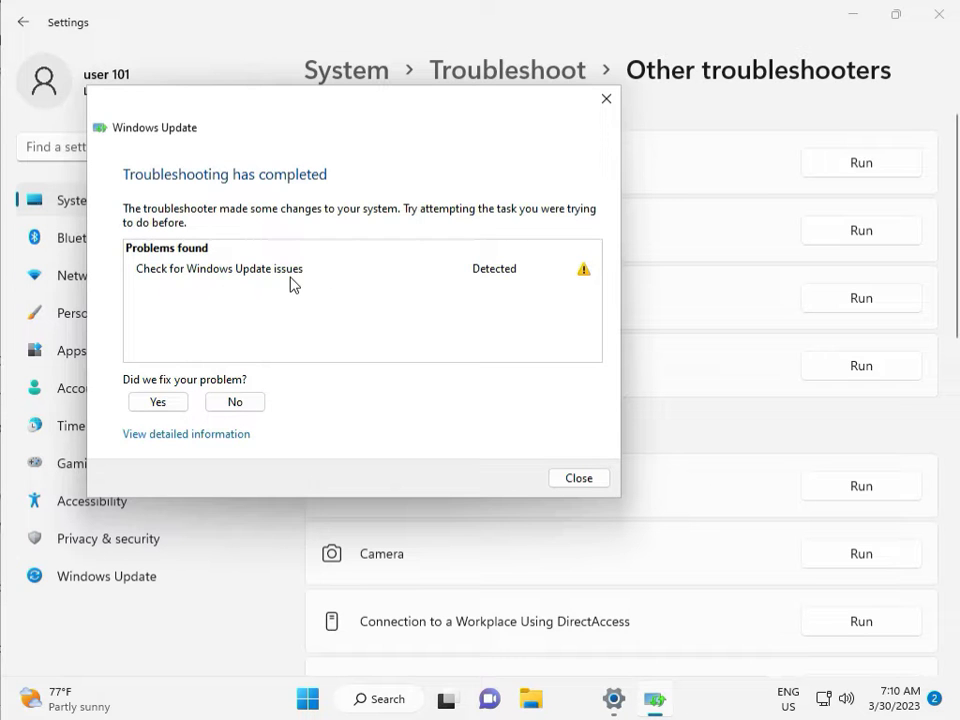
pyautogui.moveTo(578, 478)
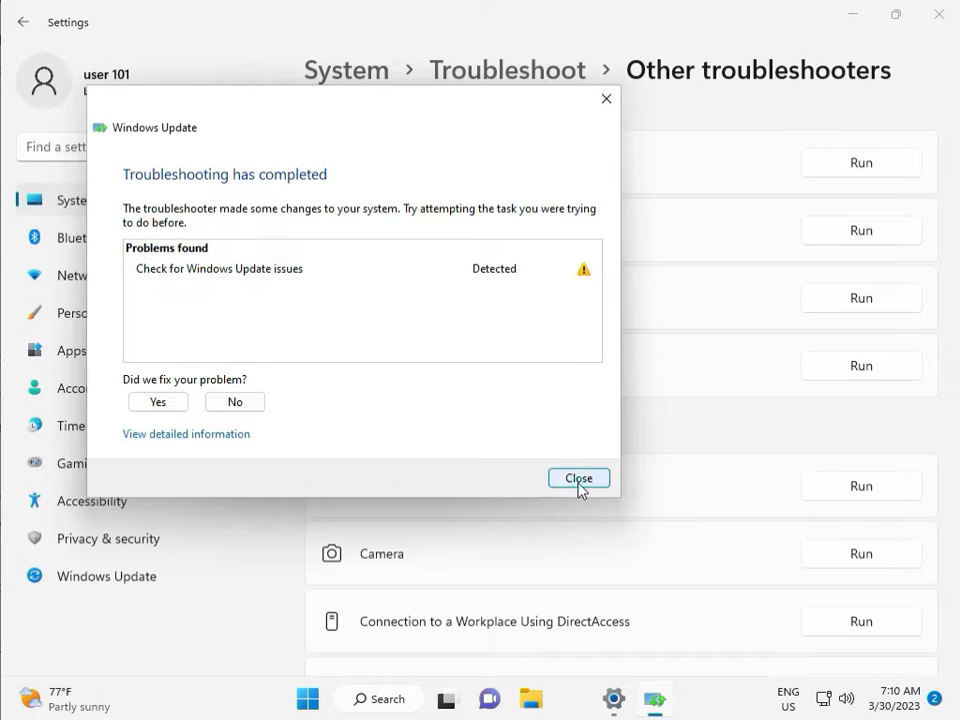
pyautogui.click(578, 478)
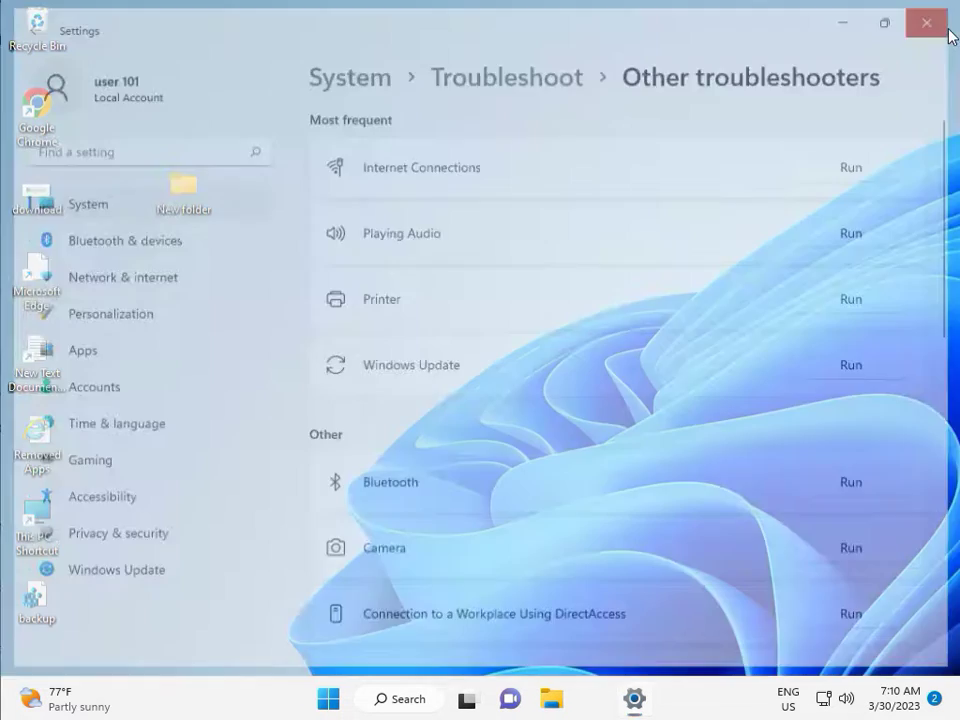
# - Close Settings and open Local Disk (C:) from This PC in File Explorer
pyautogui.click(925, 22)
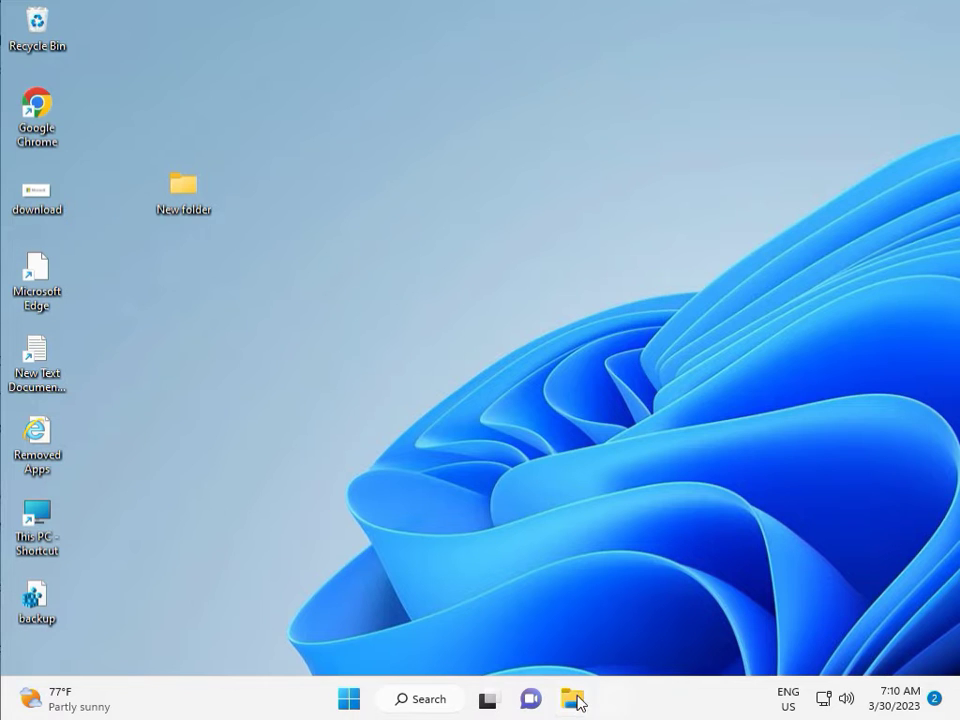
pyautogui.click(572, 698)
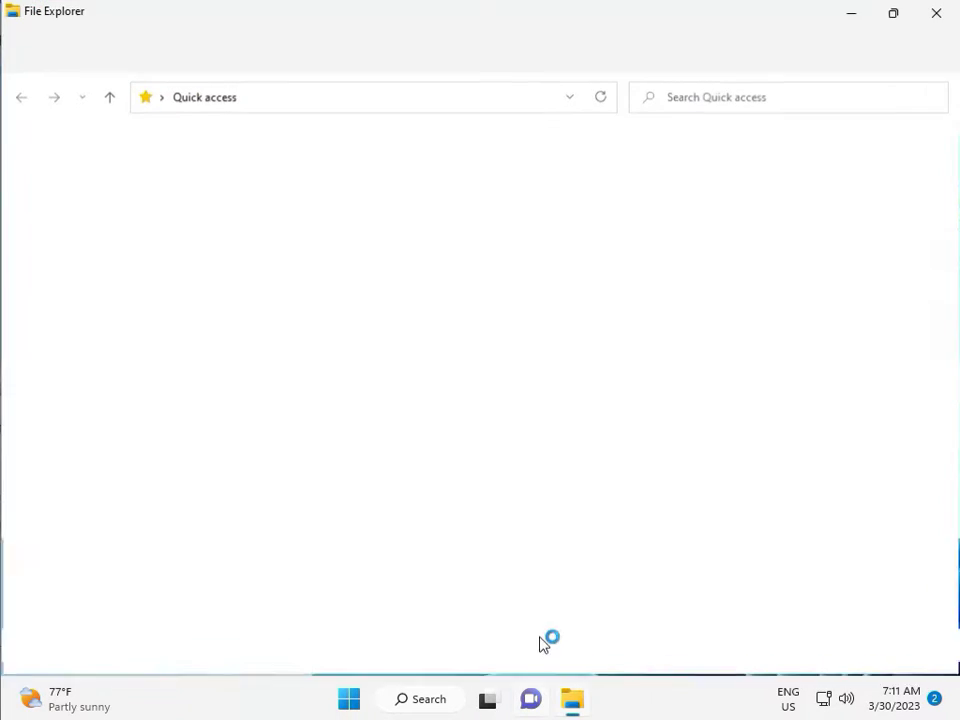
pyautogui.click(66, 342)
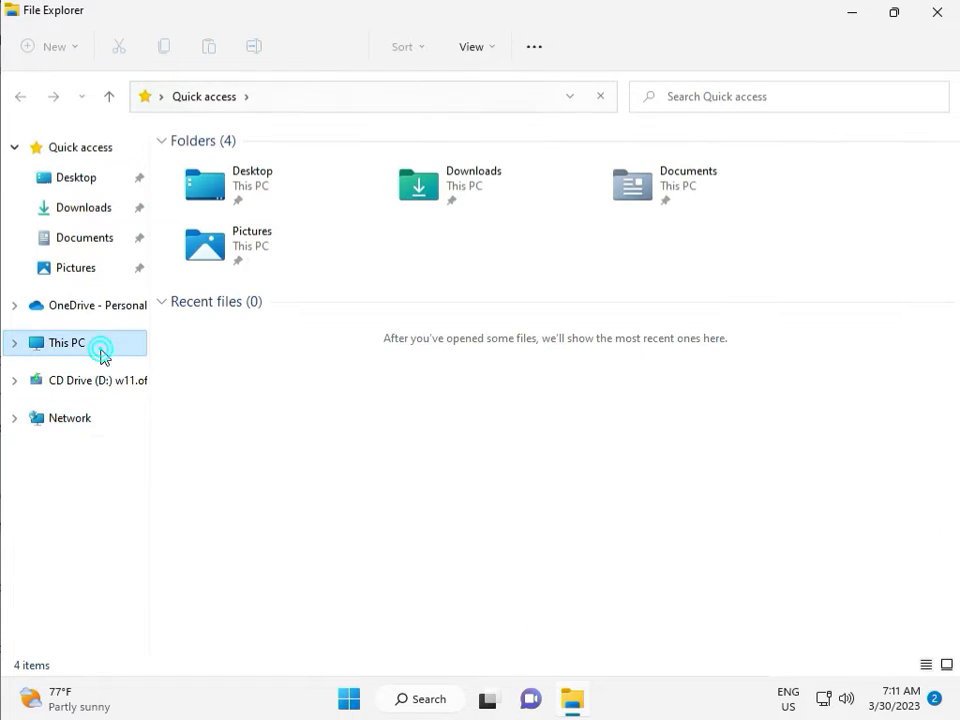
pyautogui.click(66, 342)
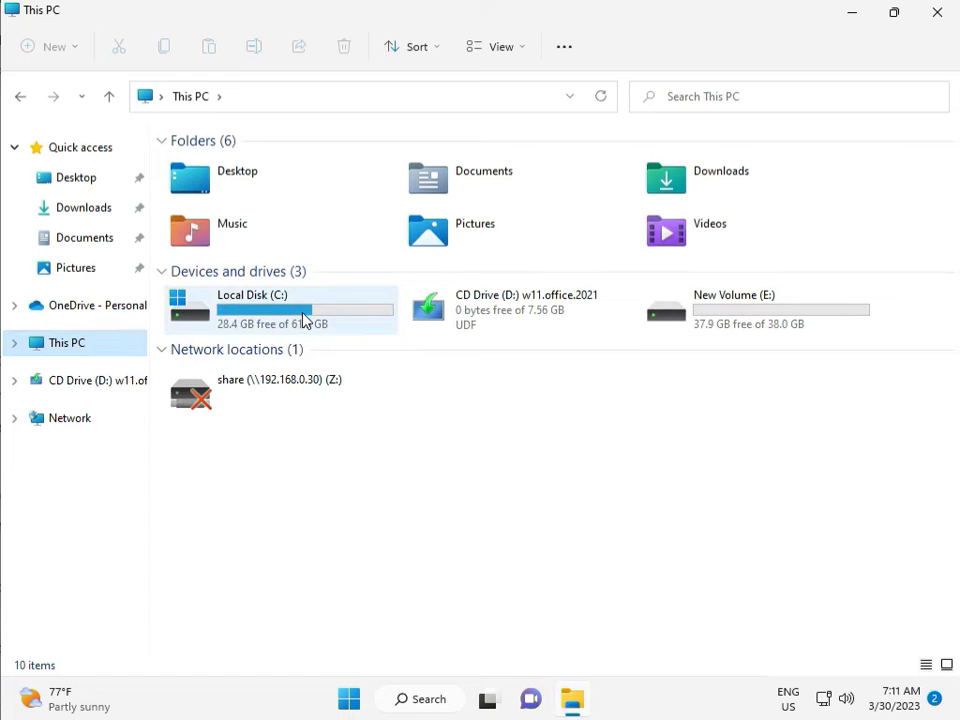
pyautogui.doubleClick(251, 307)
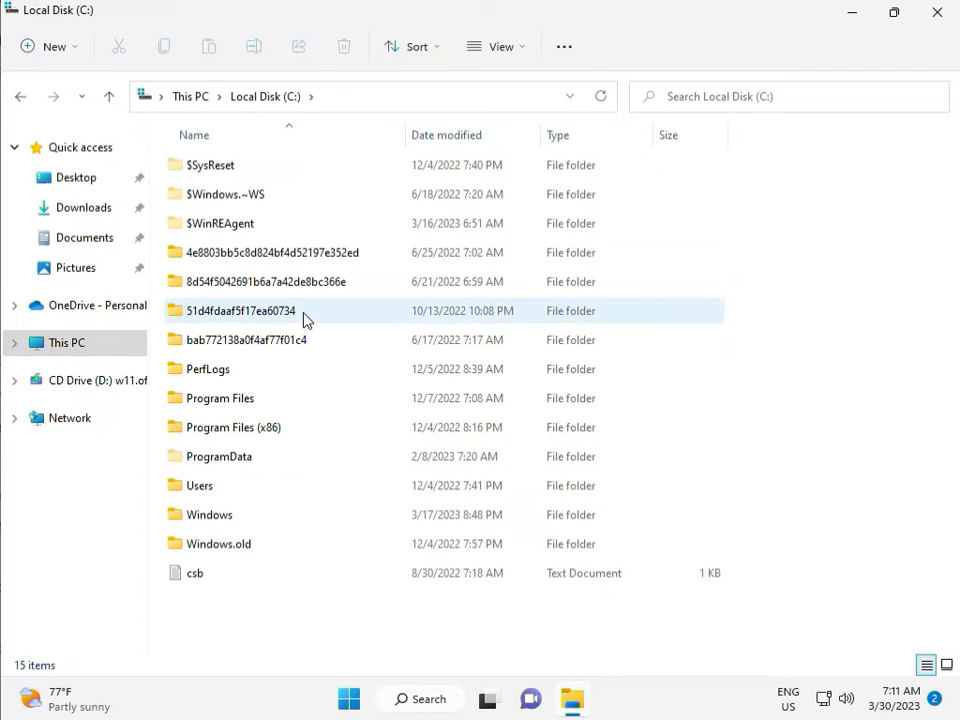
# - Open the Windows folder, then its SoftwareDistribution subfolder
pyautogui.click(210, 514)
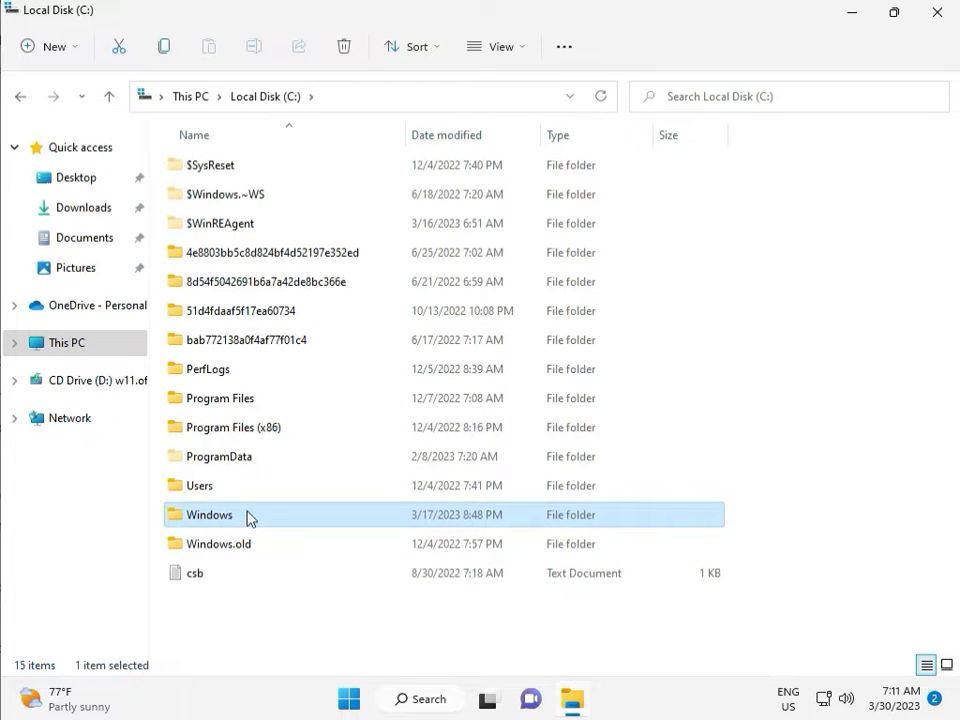
pyautogui.doubleClick(210, 514)
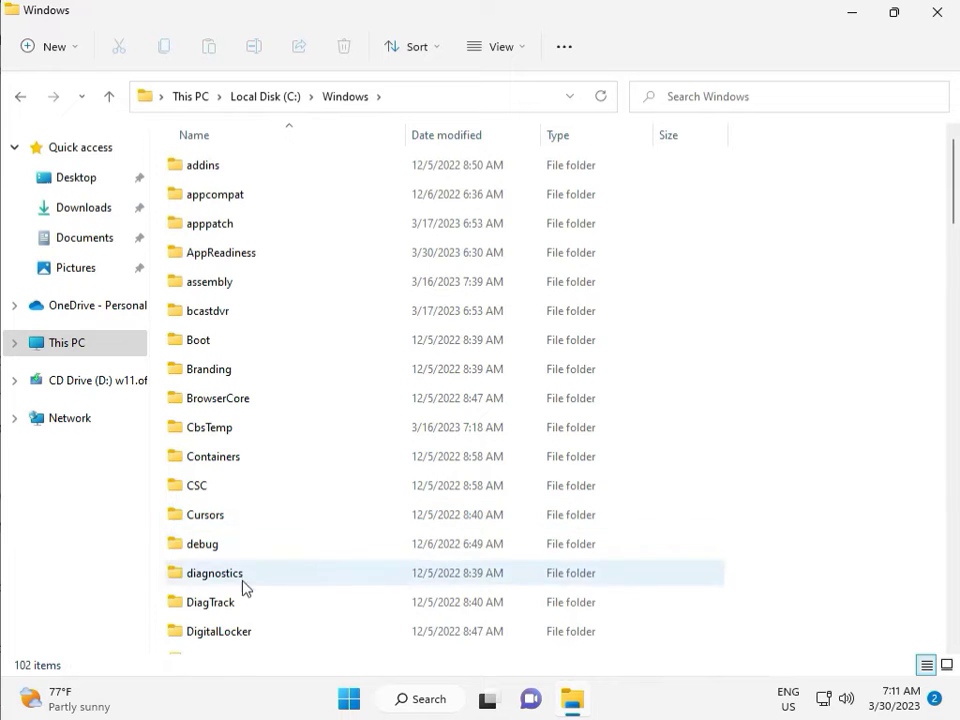
pyautogui.scroll(-3)
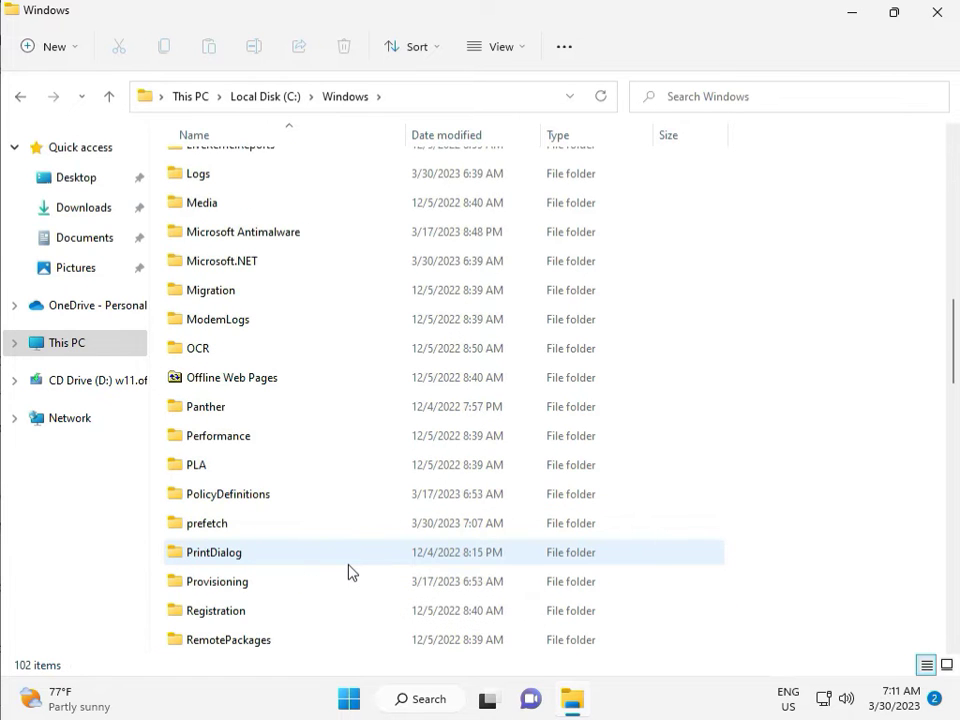
pyautogui.scroll(-3)
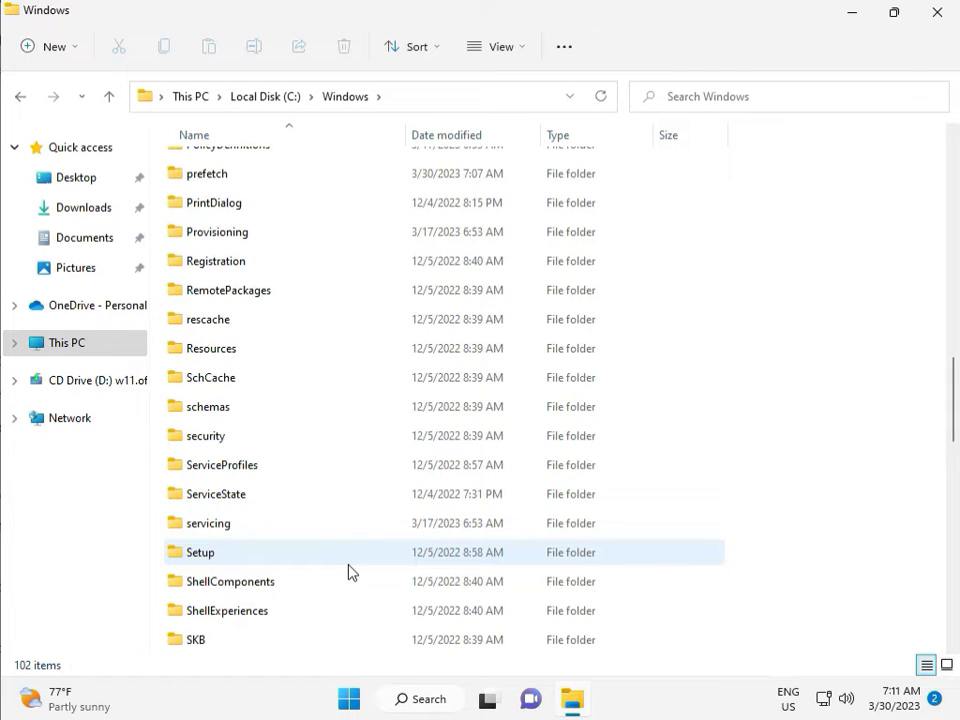
pyautogui.scroll(-3)
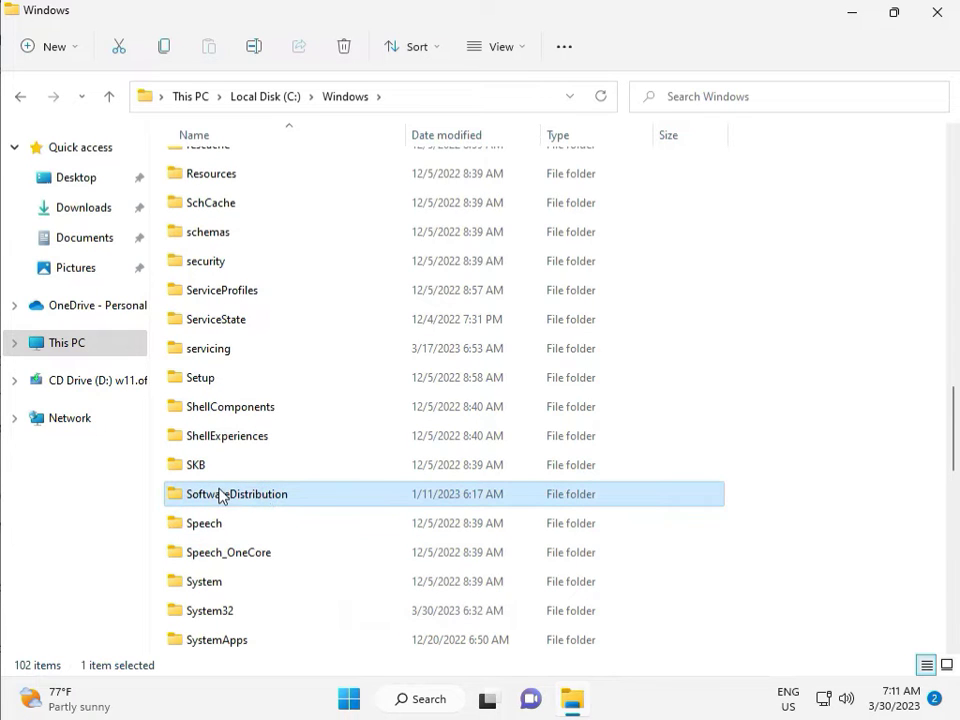
pyautogui.doubleClick(237, 494)
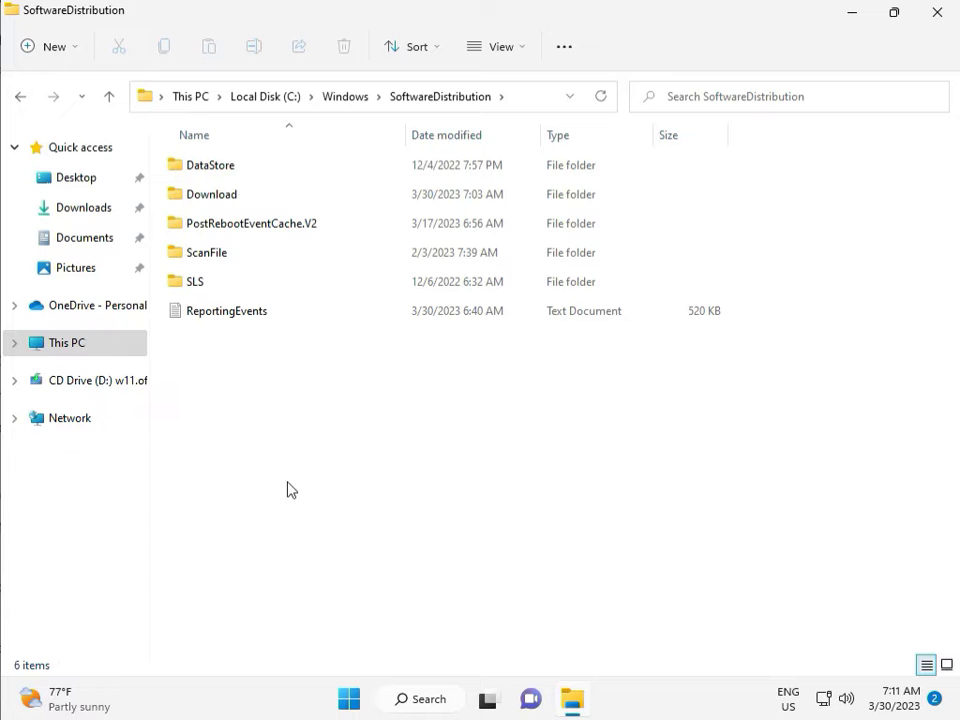
pyautogui.click(489, 698)
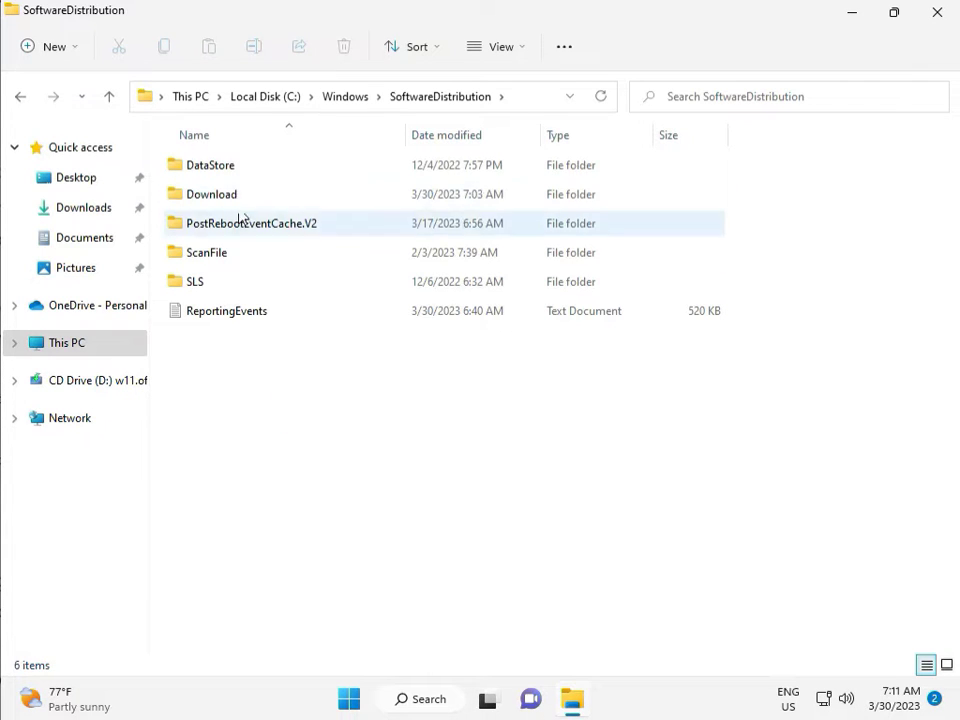
# - Delete all twelve items in SoftwareDistribution\Download, granting administrator permission for all
pyautogui.doubleClick(211, 194)
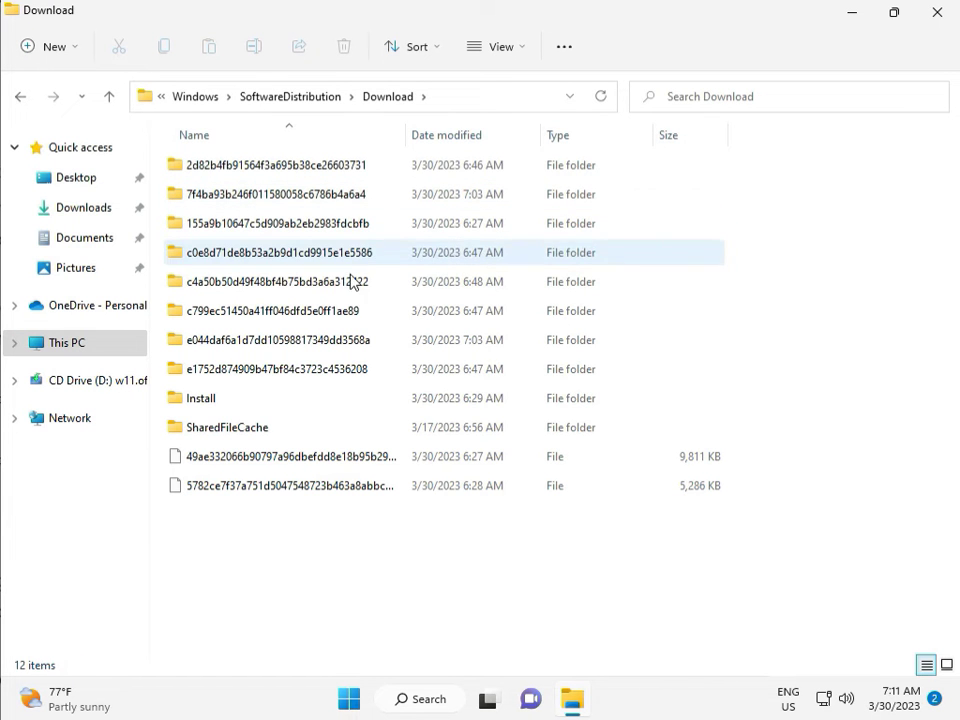
pyautogui.click(278, 558)
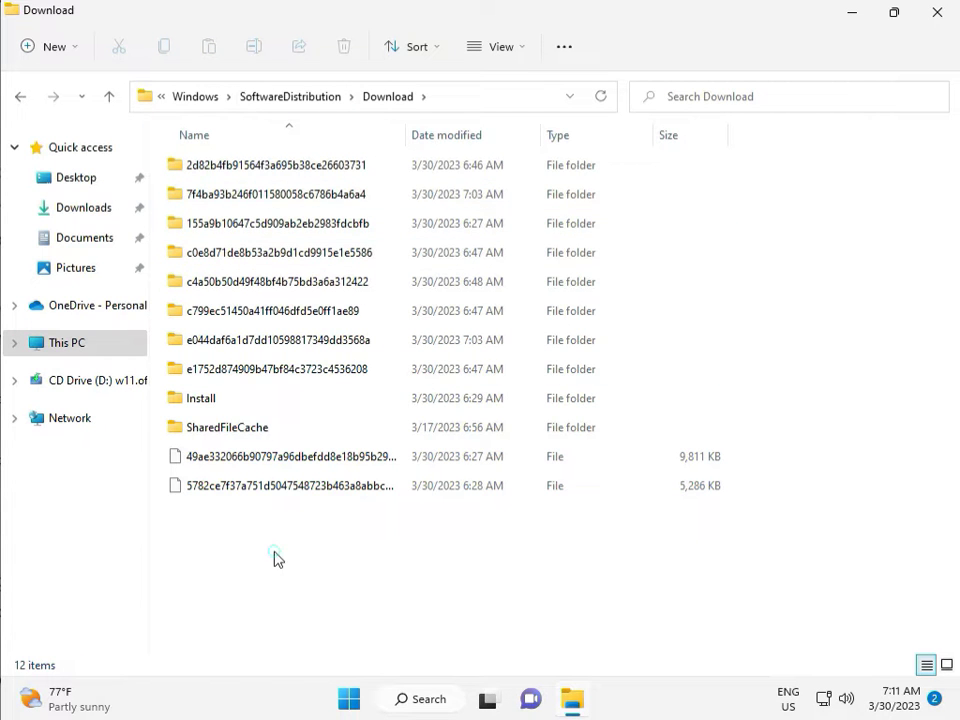
pyautogui.moveTo(278, 558); pyautogui.dragTo(290, 165)
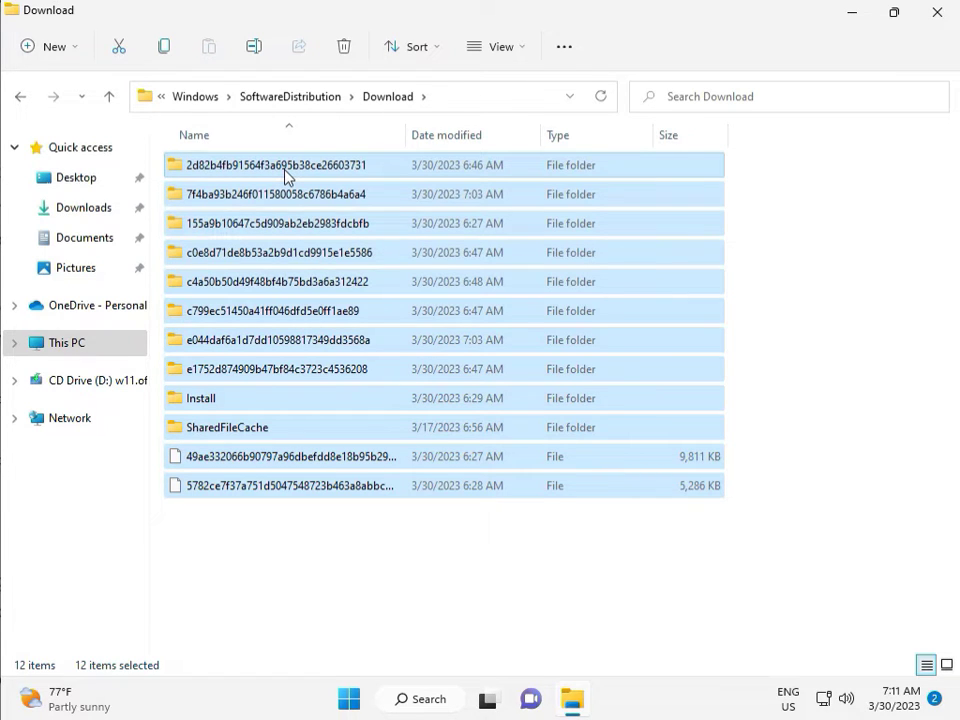
pyautogui.click(344, 46)
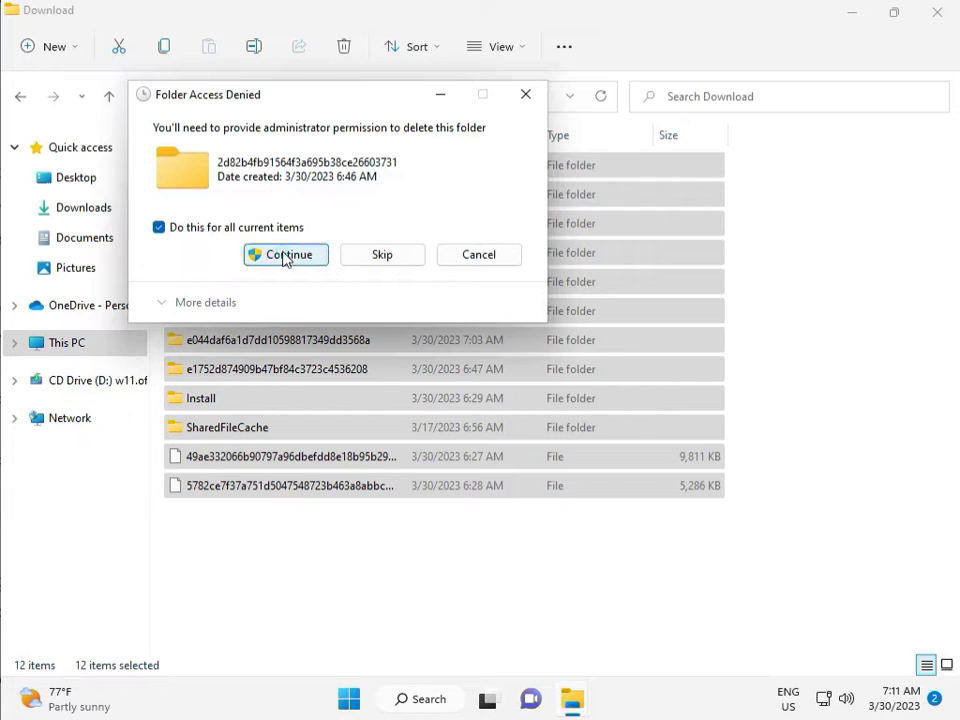
pyautogui.click(285, 254)
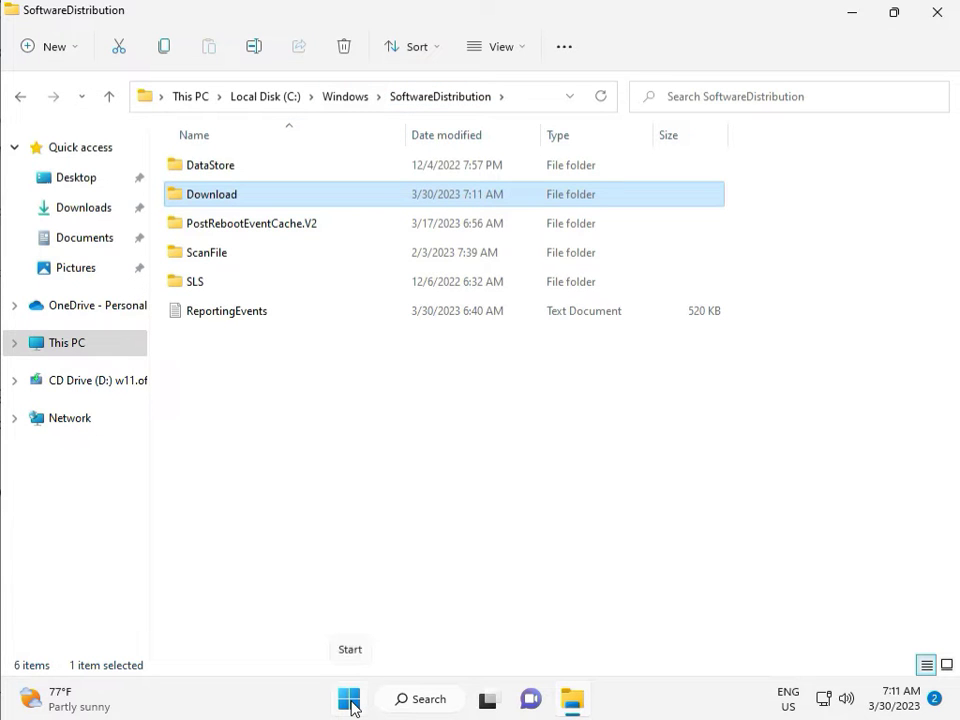
pyautogui.moveTo(937, 12)
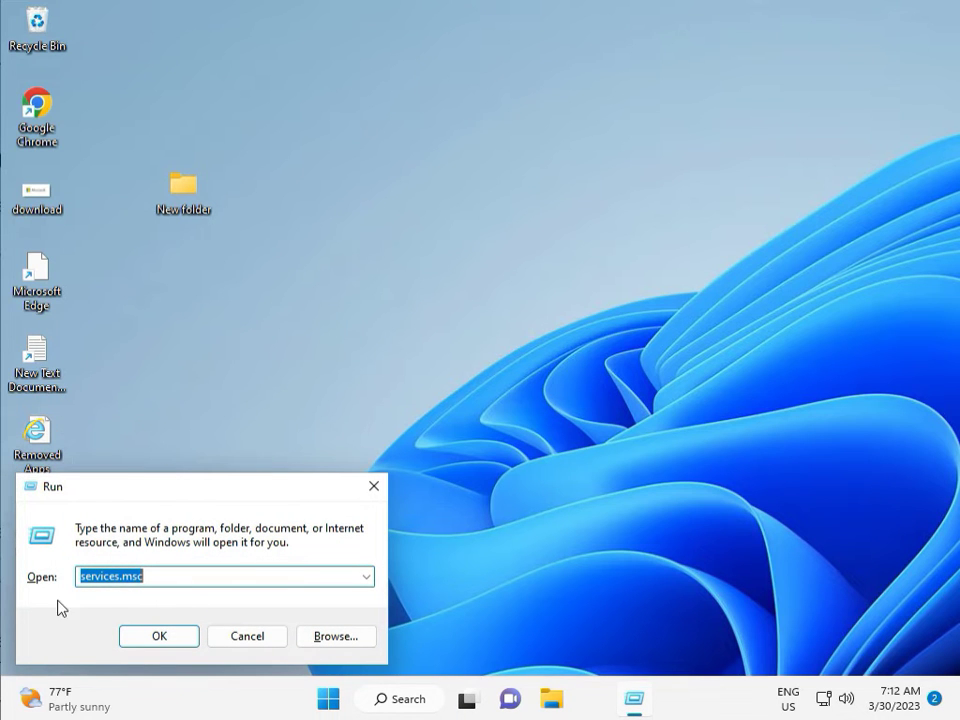
# - Launch the Services console and restart the Windows Update service
pyautogui.click(158, 636)
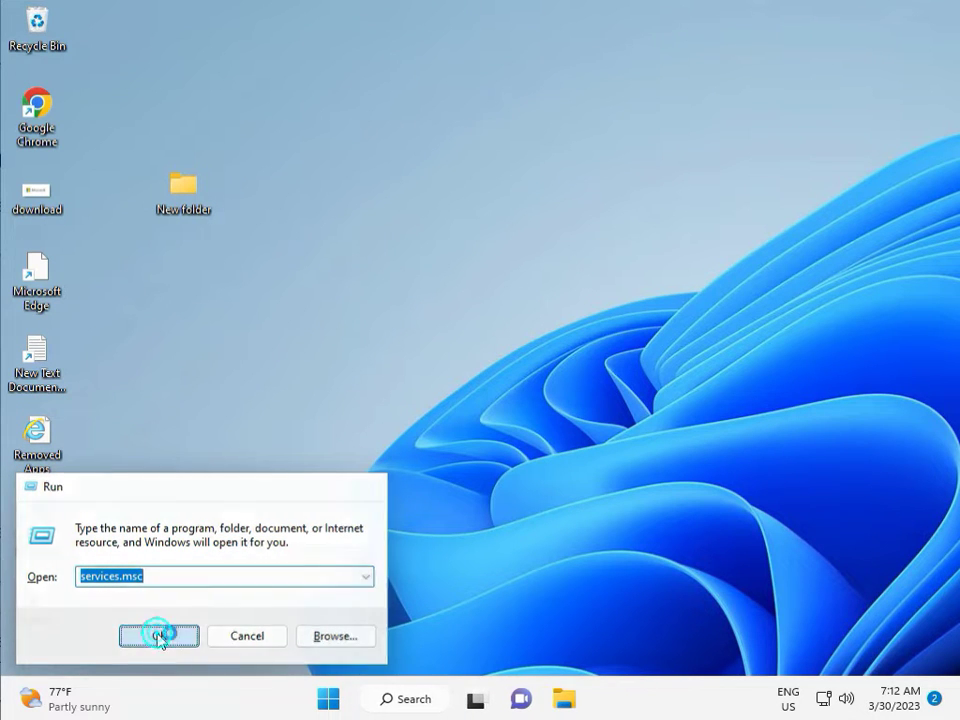
pyautogui.click(158, 636)
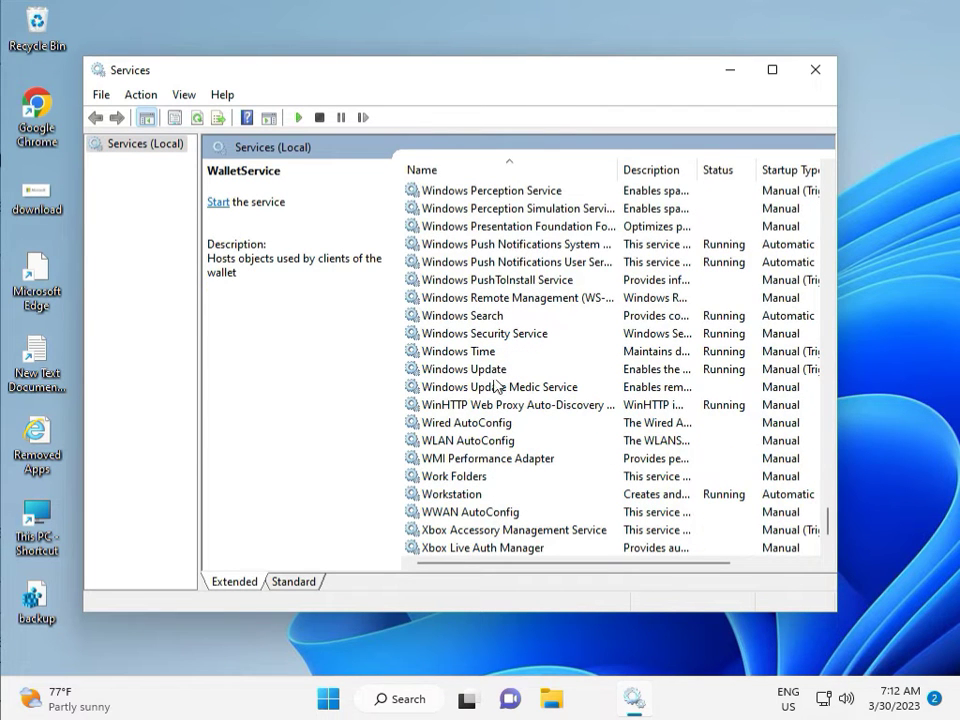
pyautogui.click(465, 369)
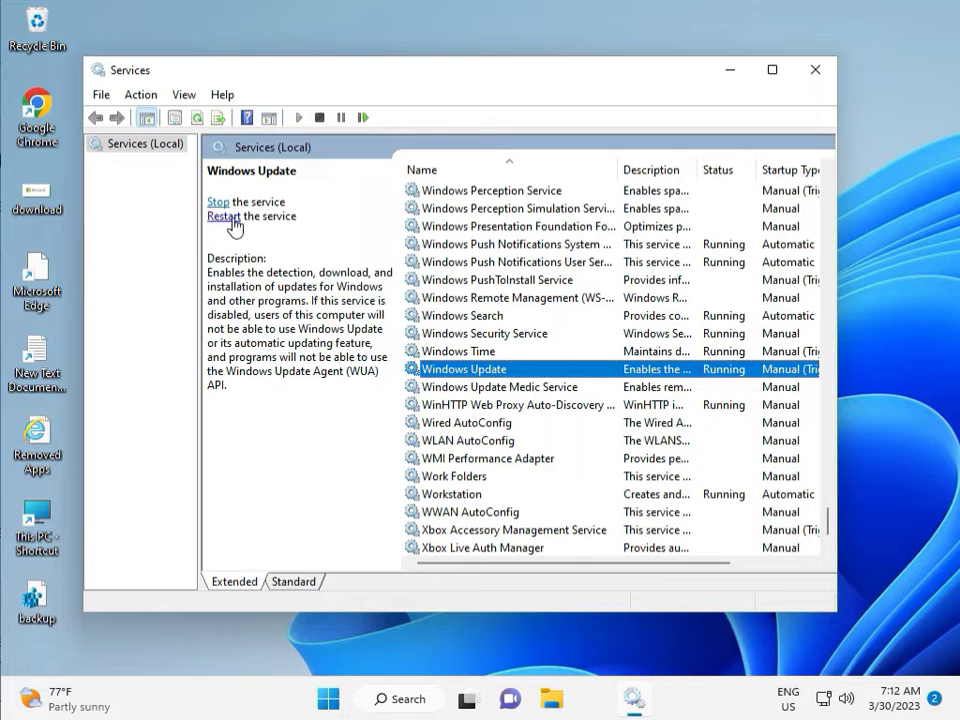
pyautogui.click(218, 201)
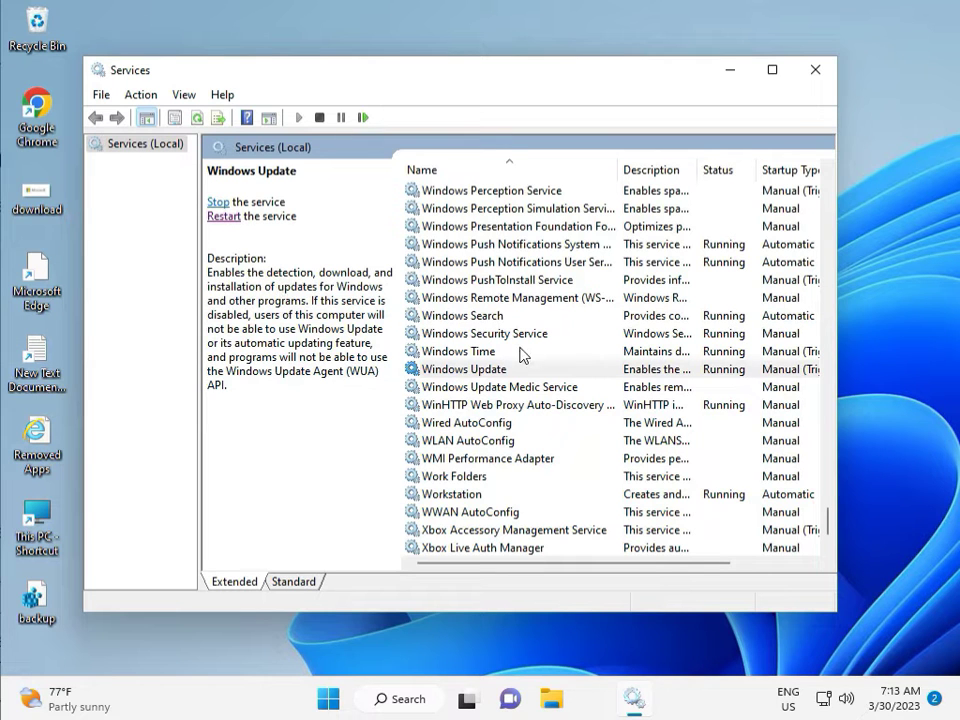
# - Set Windows Update's startup type to Automatic and close Services
pyautogui.doubleClick(465, 369)
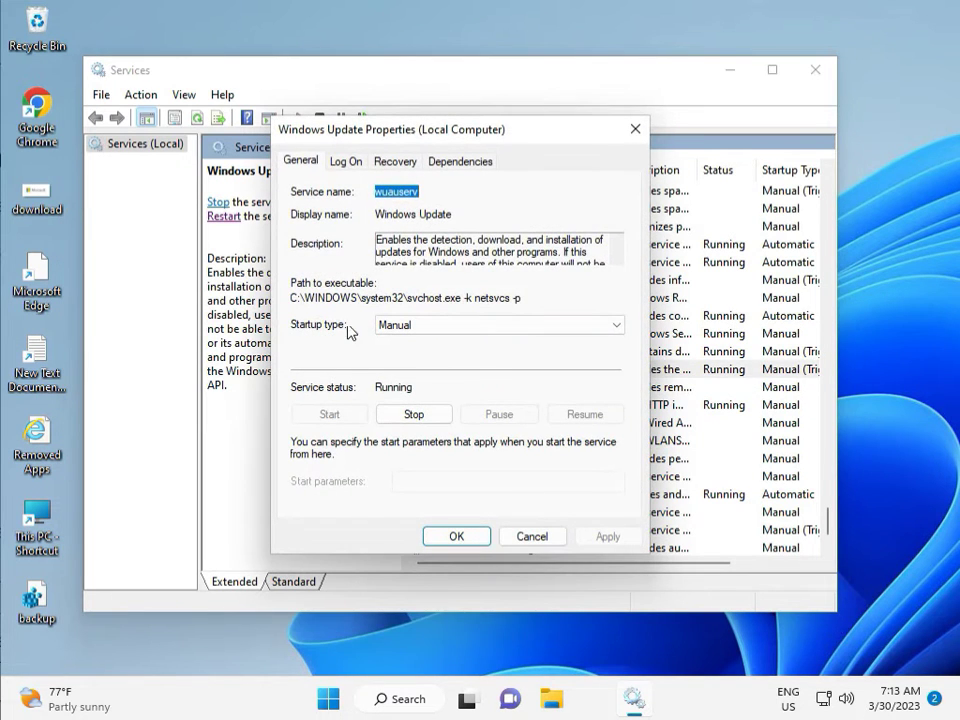
pyautogui.click(498, 324)
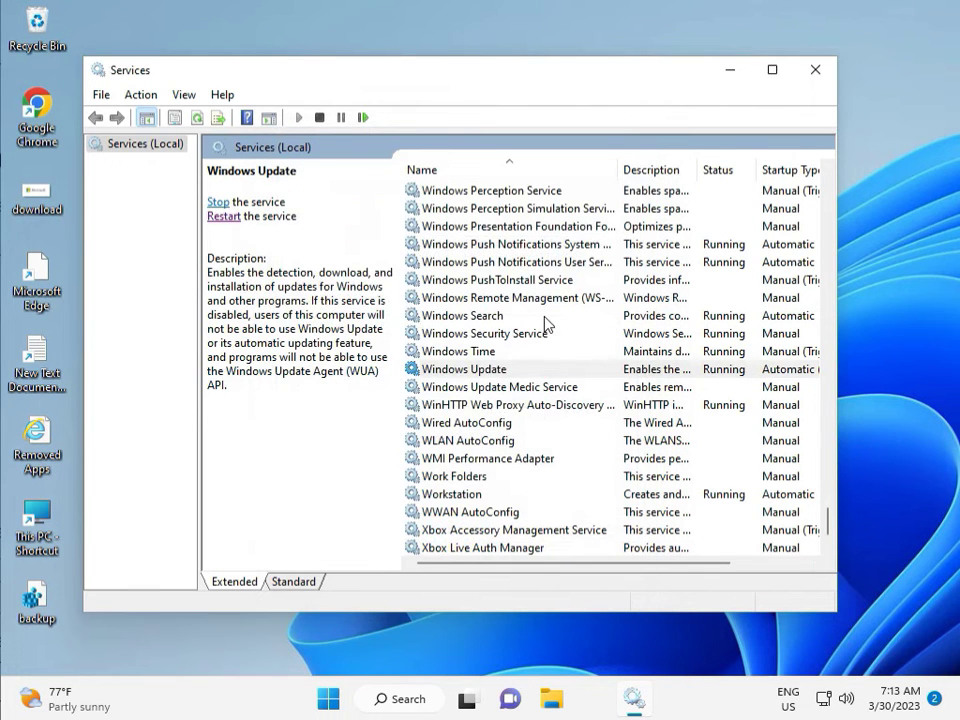
pyautogui.click(814, 69)
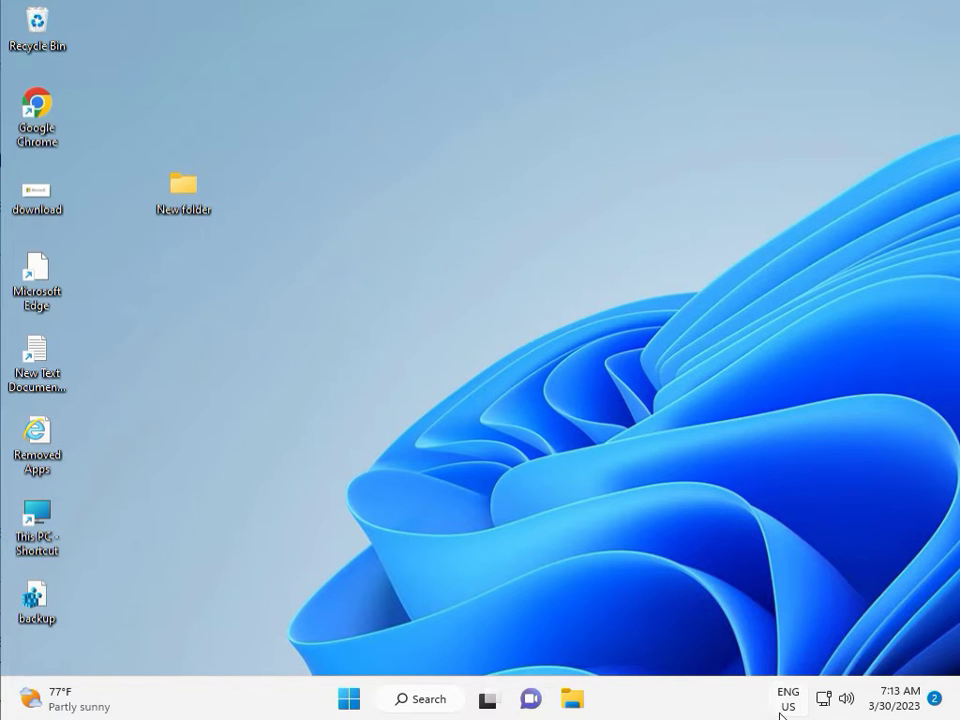
pyautogui.moveTo(540, 513)
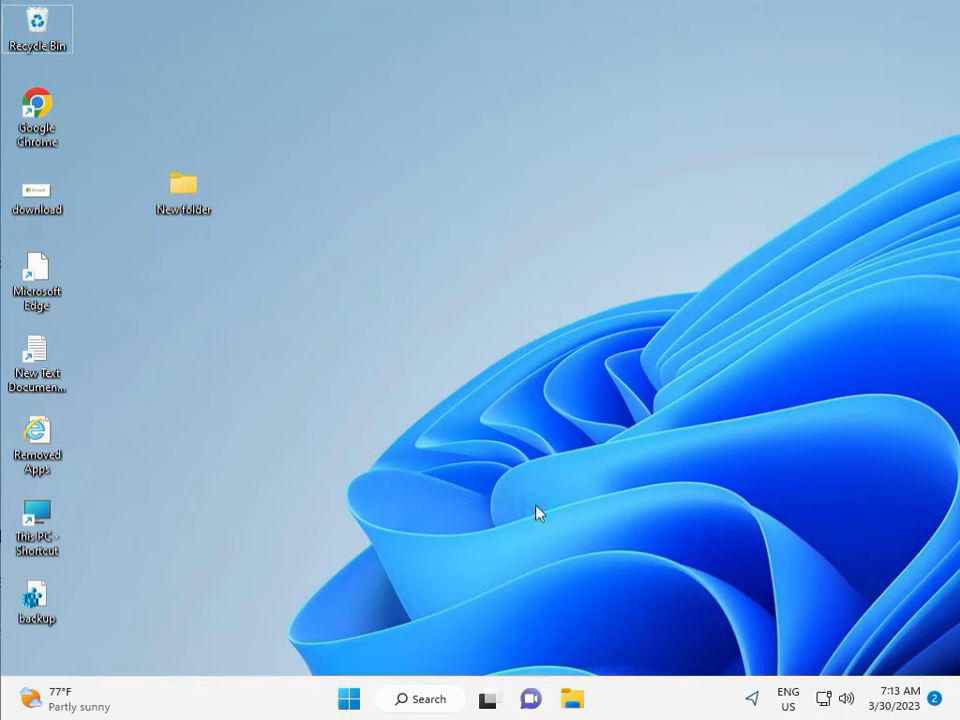
pyautogui.moveTo(390, 510)
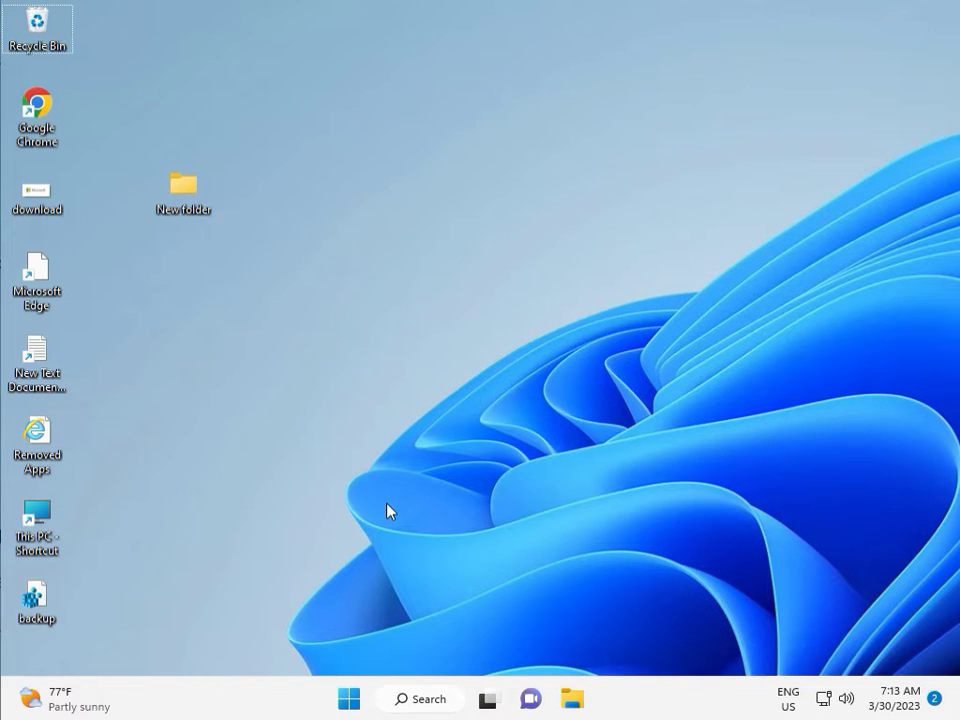
# - Launch regedit from the Run box and approve the User Account Control prompt
pyautogui.click(388, 500)
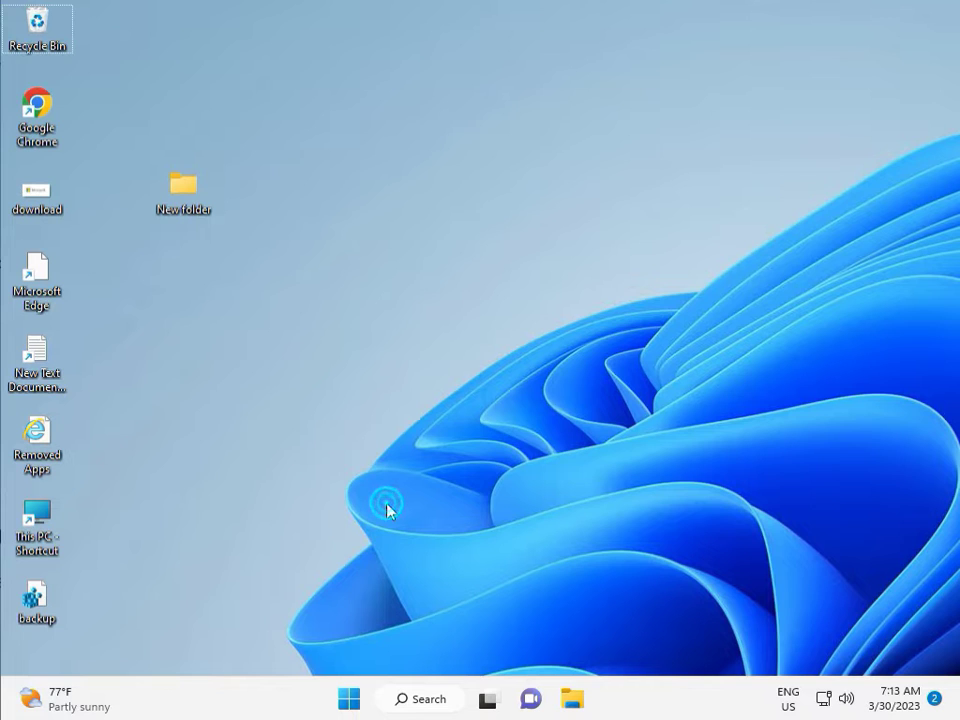
pyautogui.write('r')
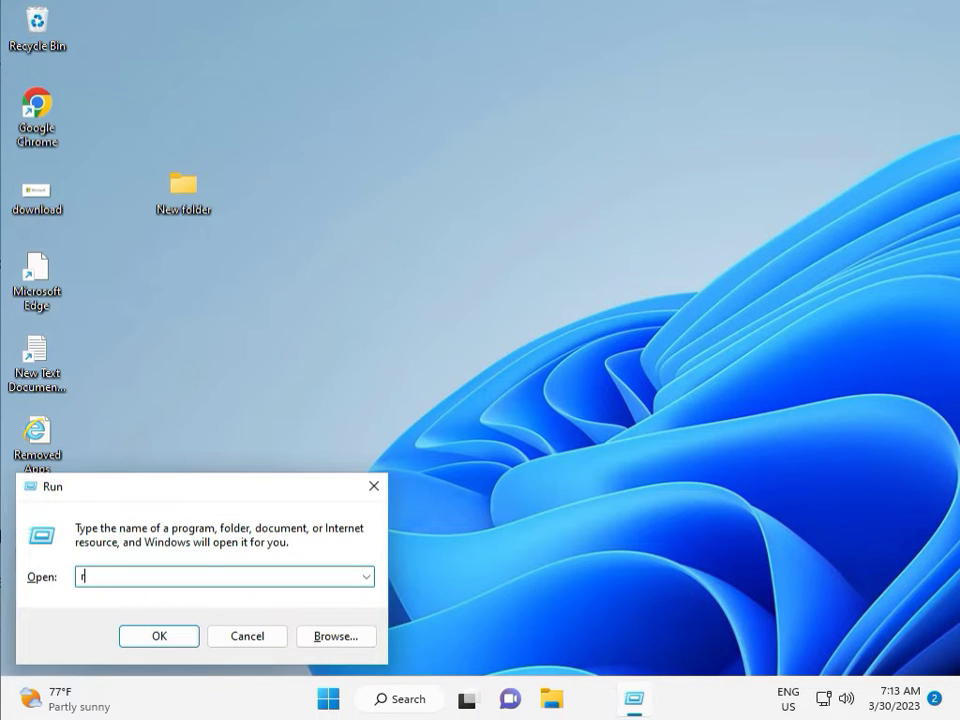
pyautogui.write('egew')
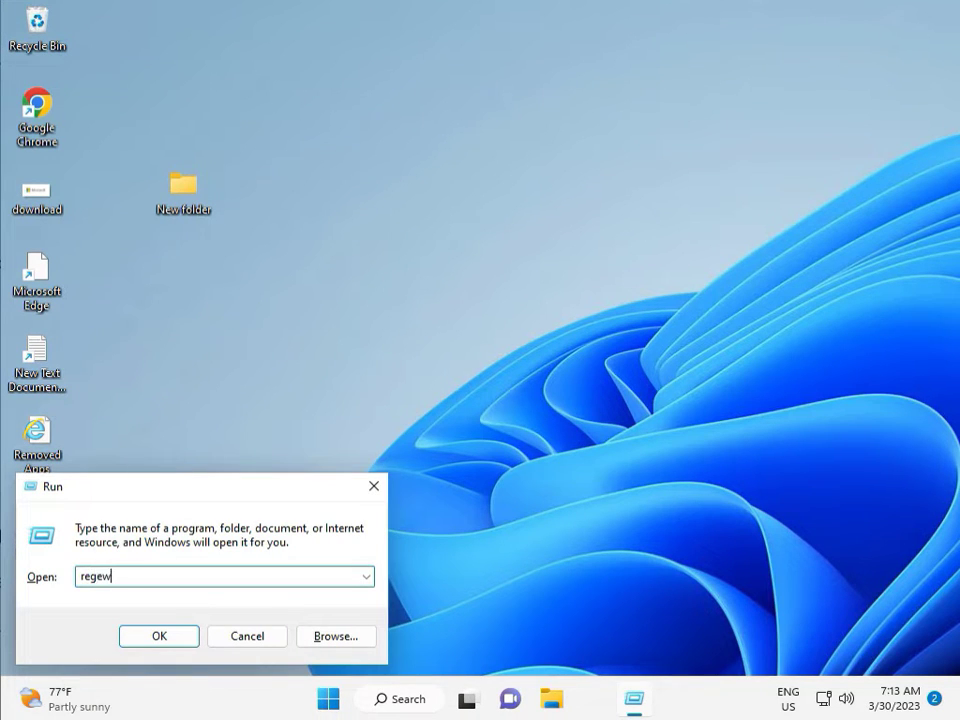
pyautogui.press('Backspace')
pyautogui.write('dit')
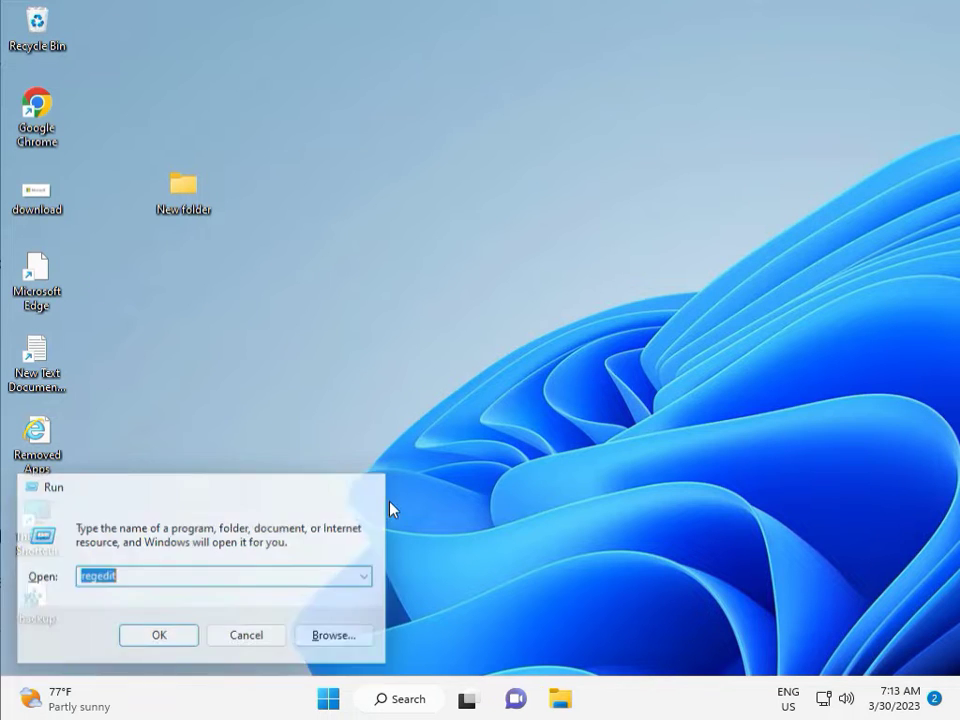
pyautogui.click(158, 635)
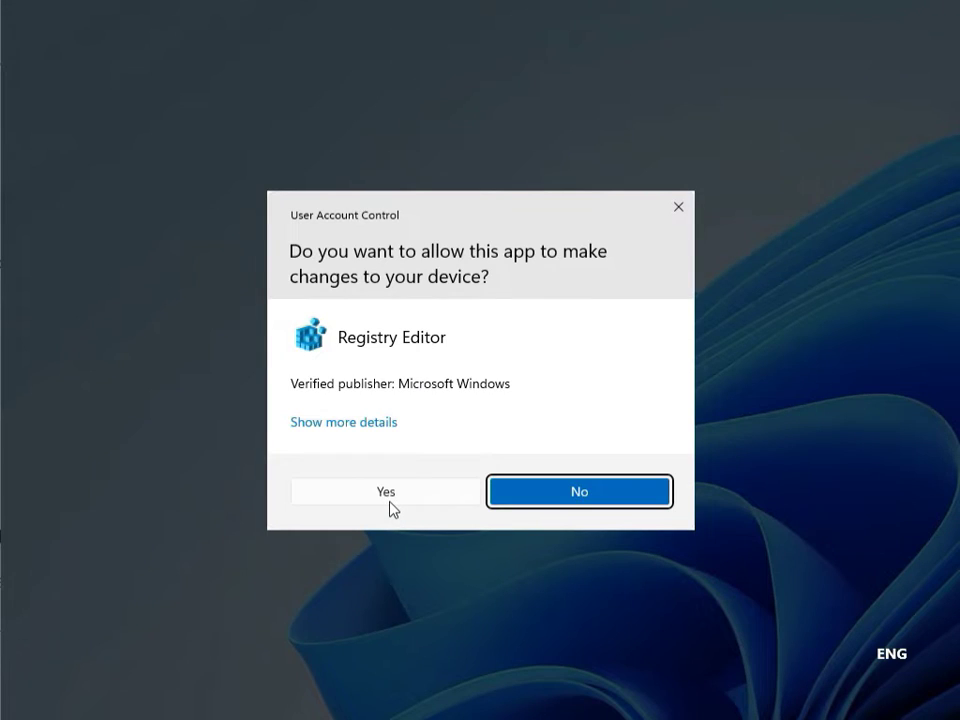
pyautogui.moveTo(372, 494)
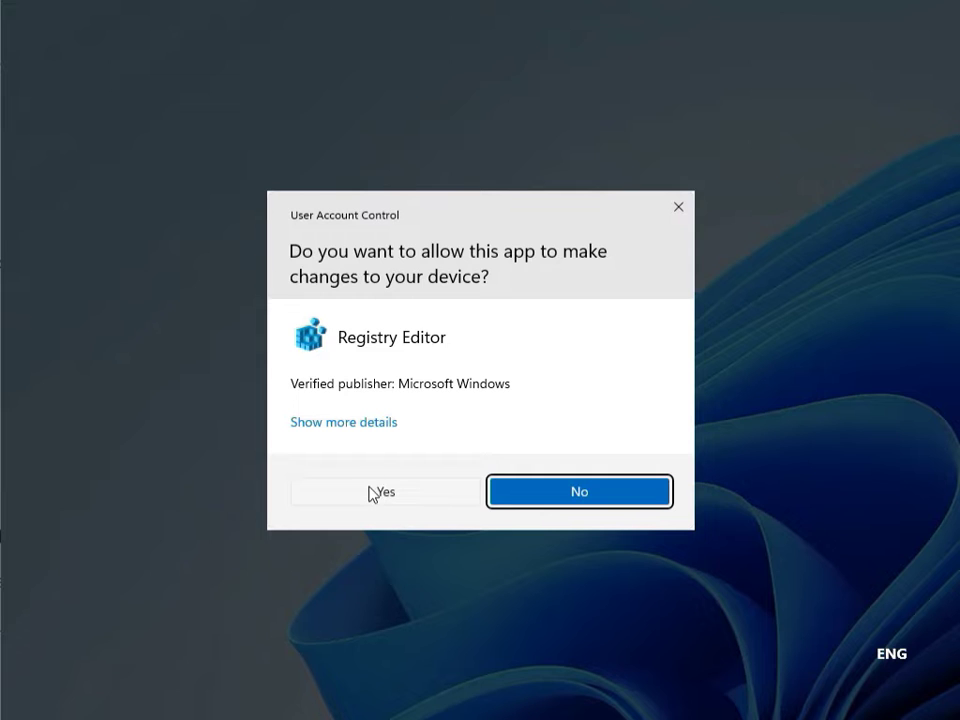
pyautogui.click(383, 491)
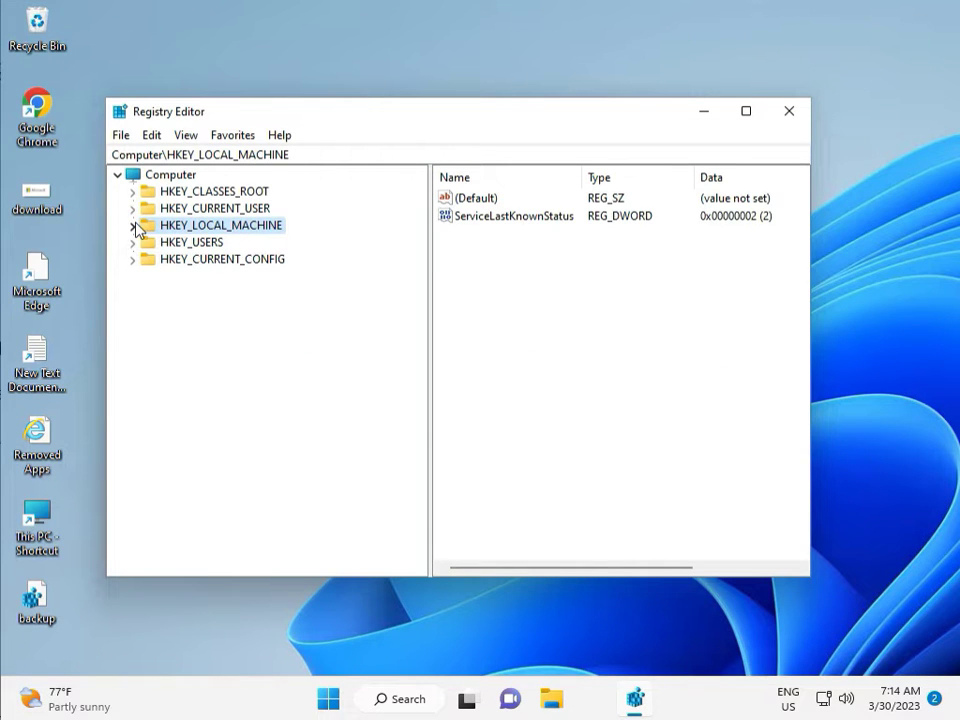
# - Browse to HKEY_LOCAL_MACHINE\SOFTWARE\Policies\Microsoft\Windows, review it, then close Registry Editor
pyautogui.click(133, 225)
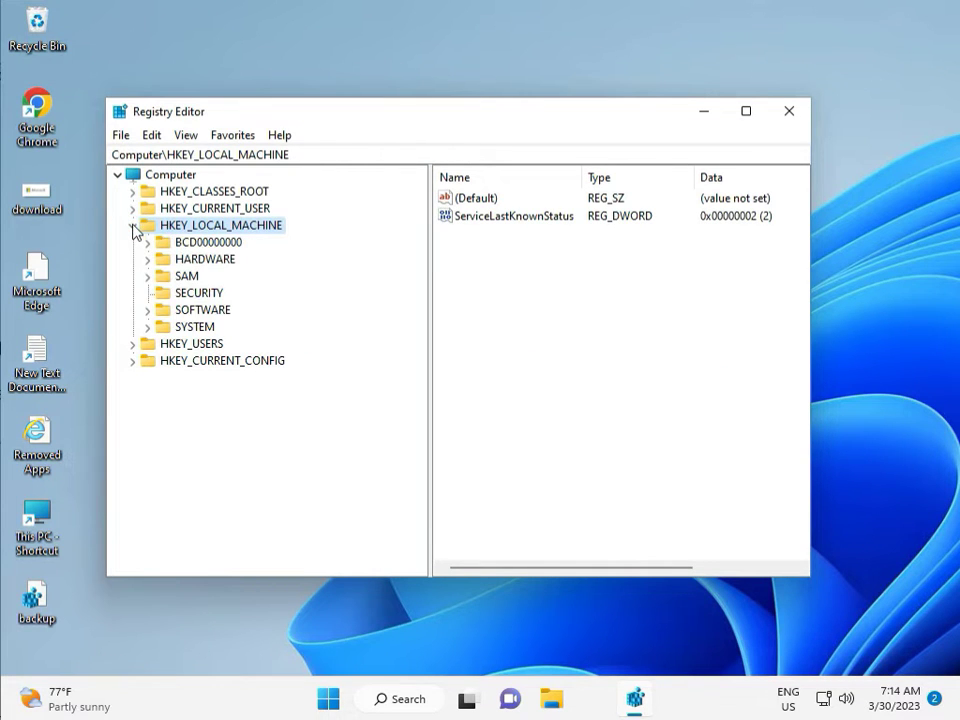
pyautogui.click(151, 309)
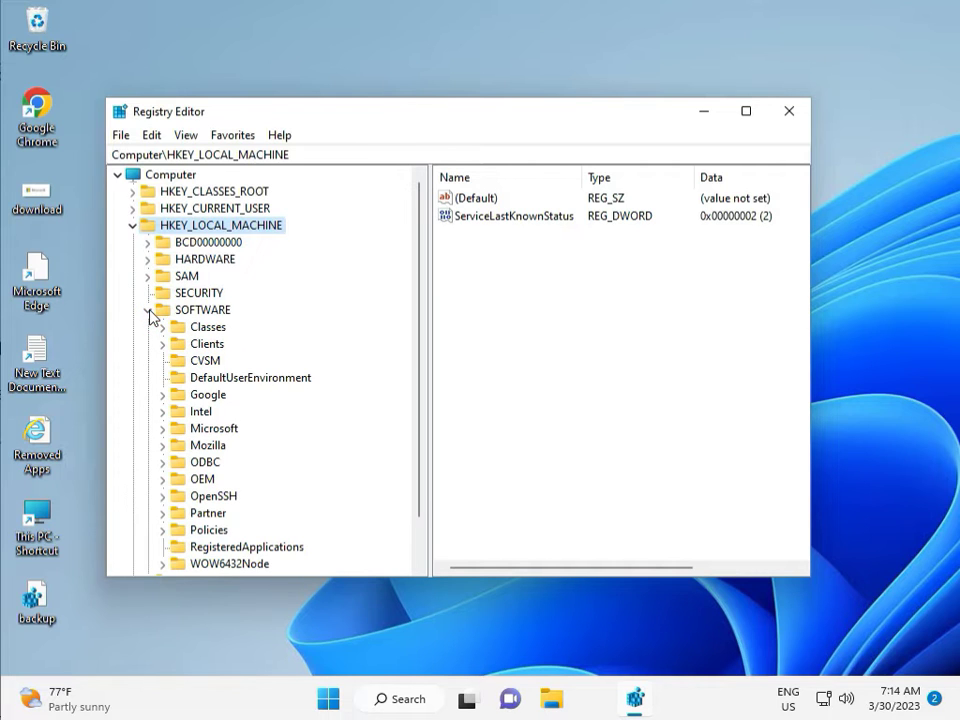
pyautogui.scroll(-3)
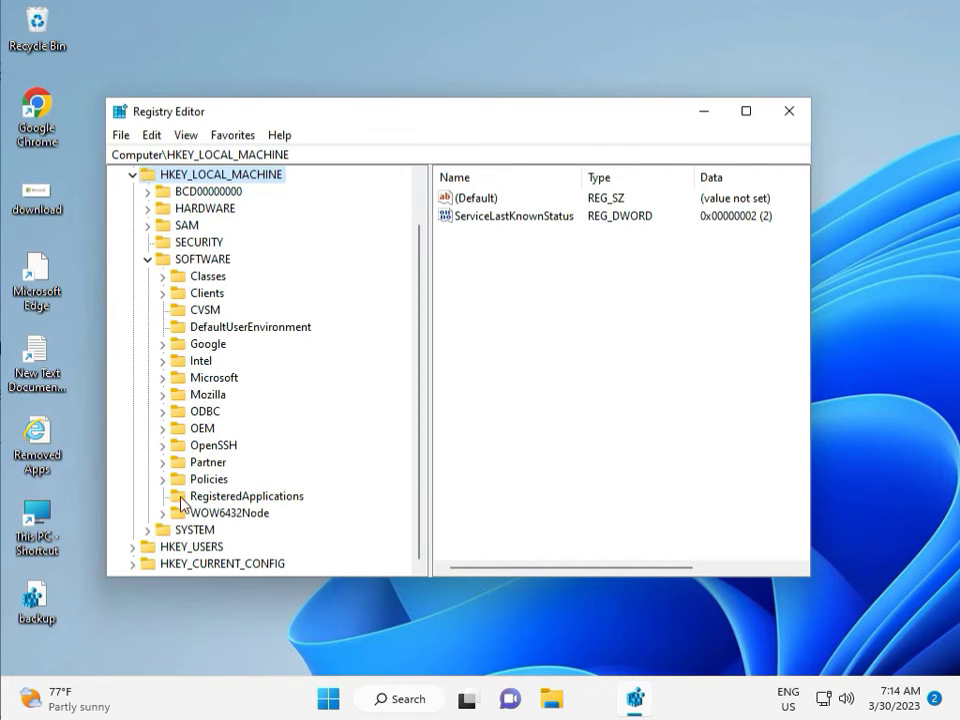
pyautogui.click(162, 479)
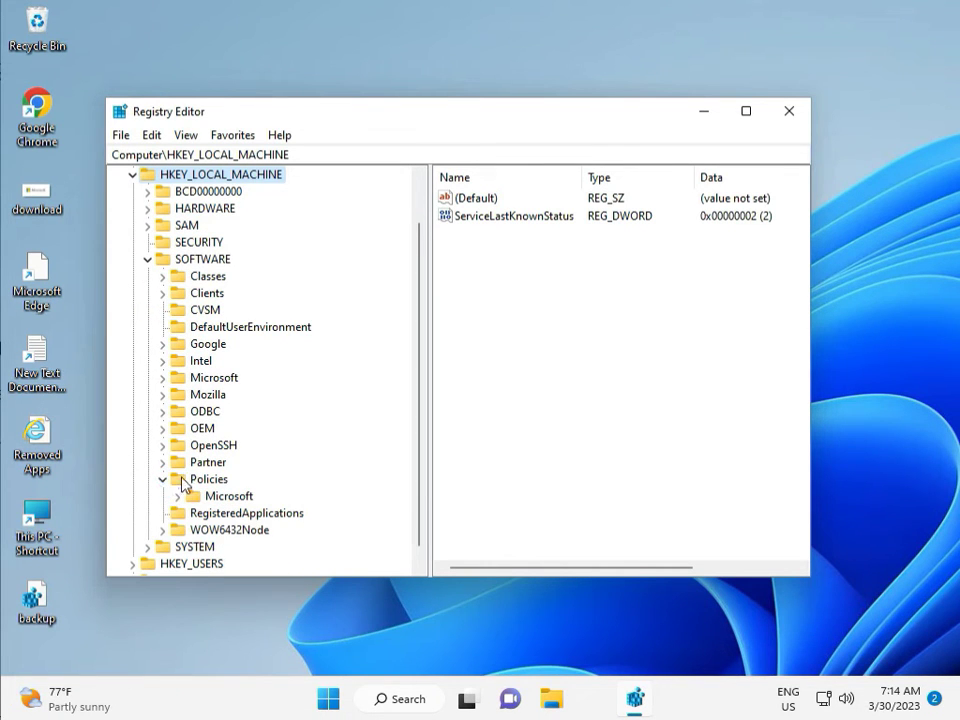
pyautogui.click(165, 495)
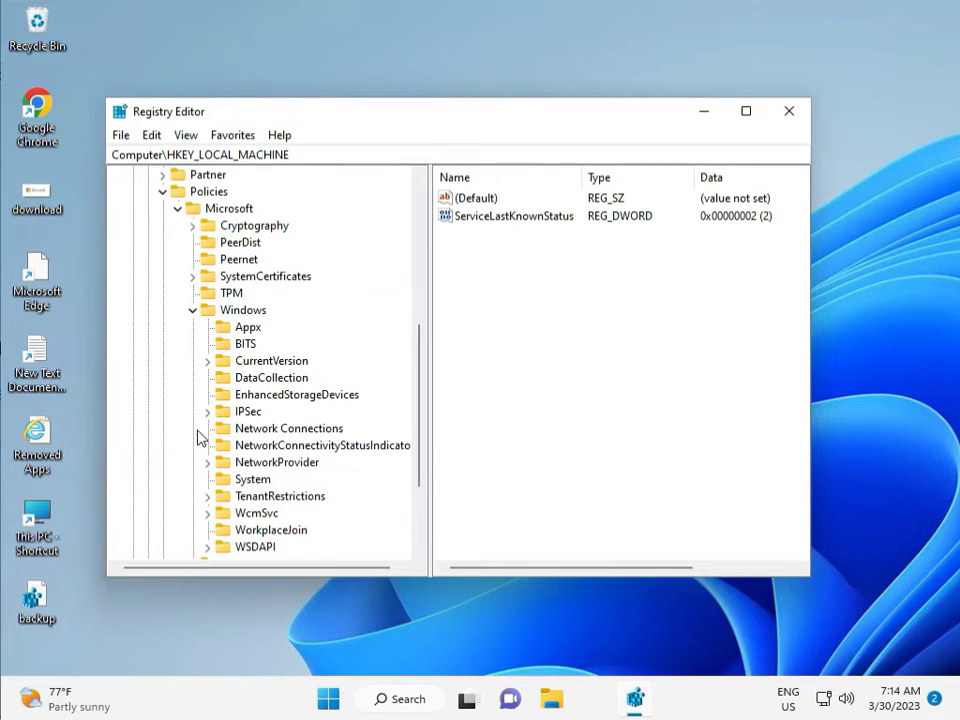
pyautogui.moveTo(225, 502)
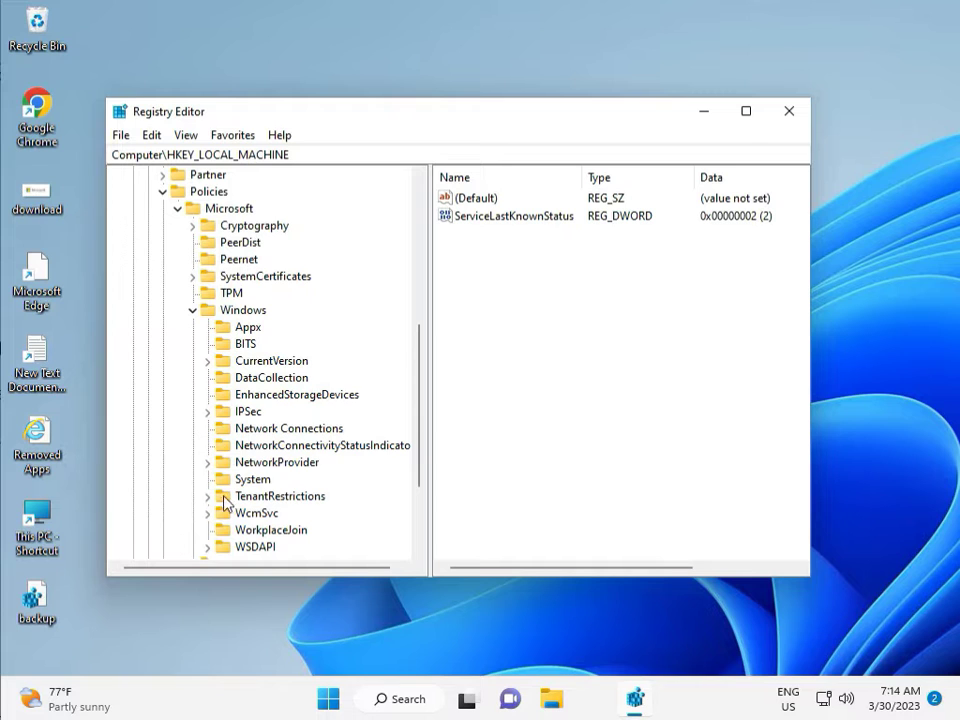
pyautogui.scroll(-3)
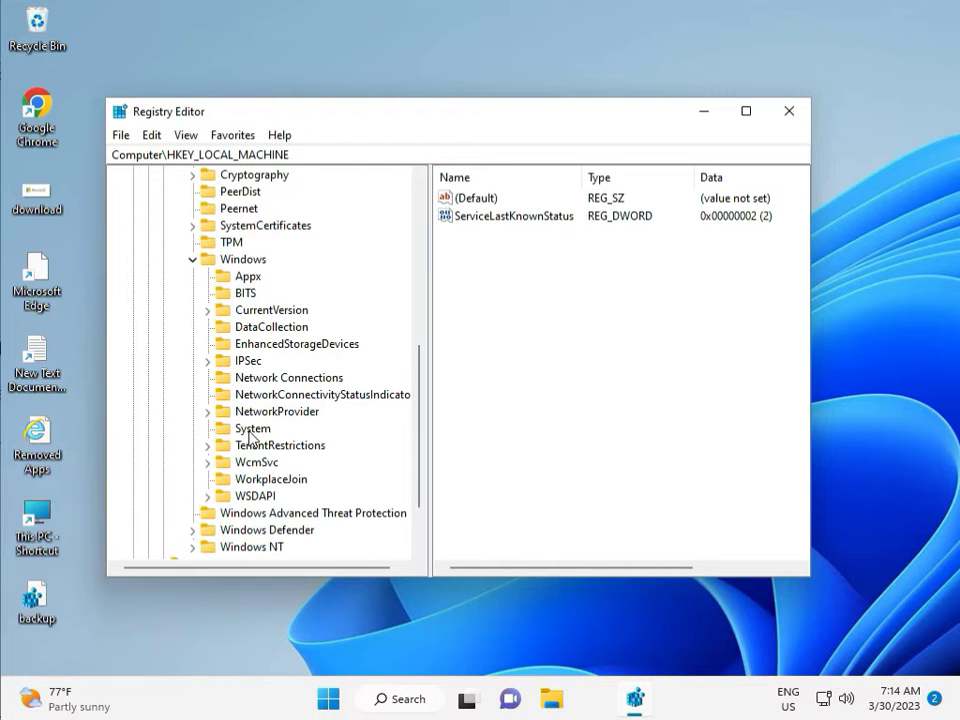
pyautogui.moveTo(256, 460)
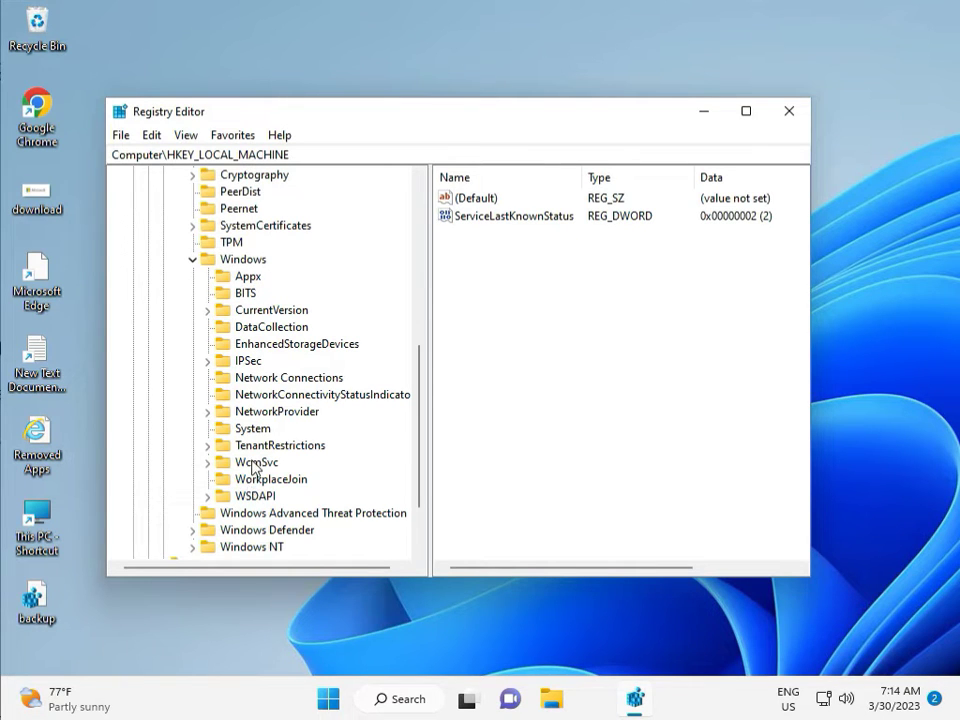
pyautogui.moveTo(690, 147)
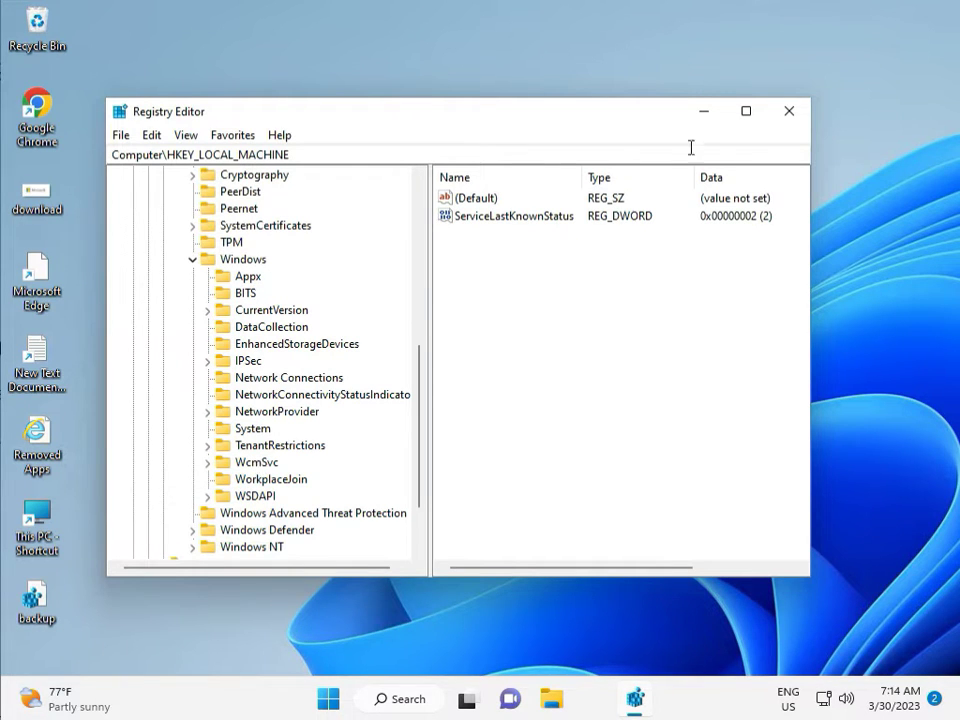
pyautogui.click(789, 111)
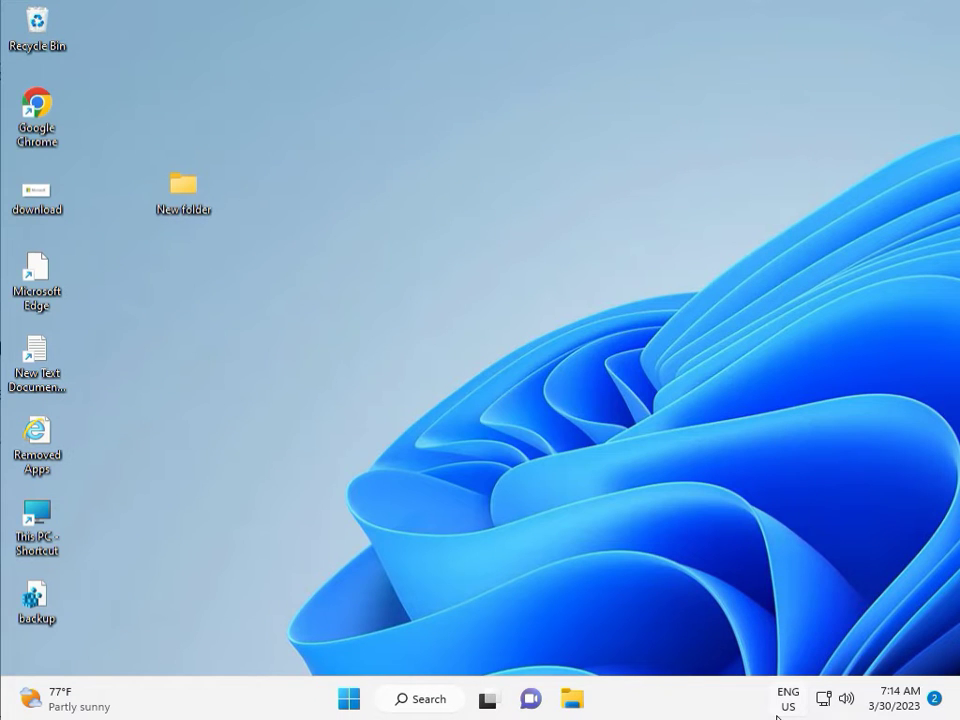
# - Search for cmd and run Command Prompt as administrator, approving UAC
pyautogui.click(295, 443)
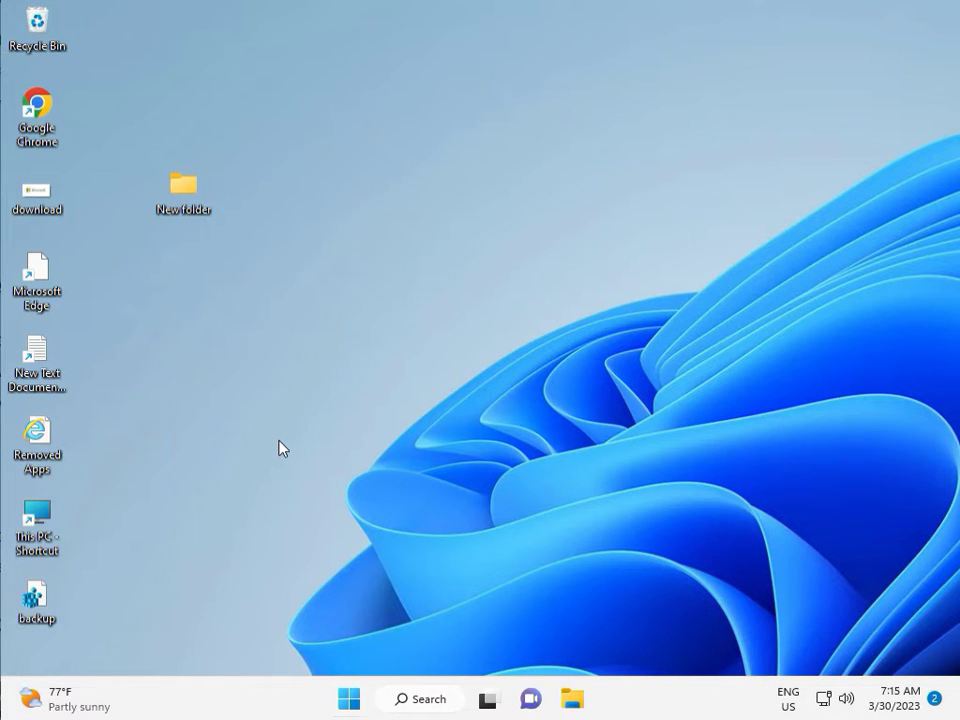
pyautogui.write('cmd')
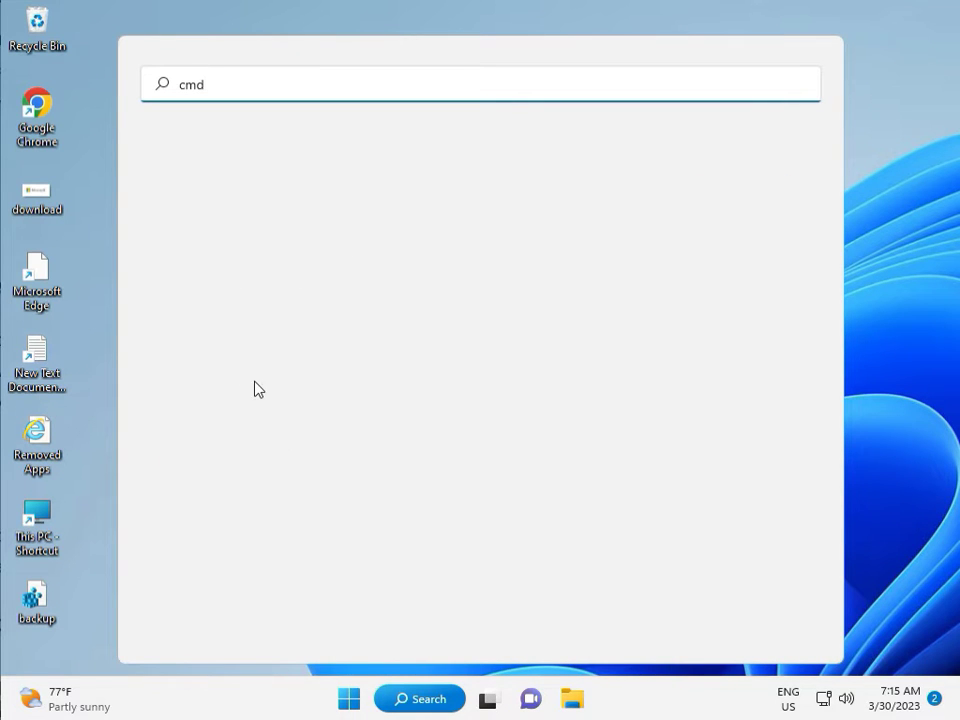
pyautogui.write('cmd')
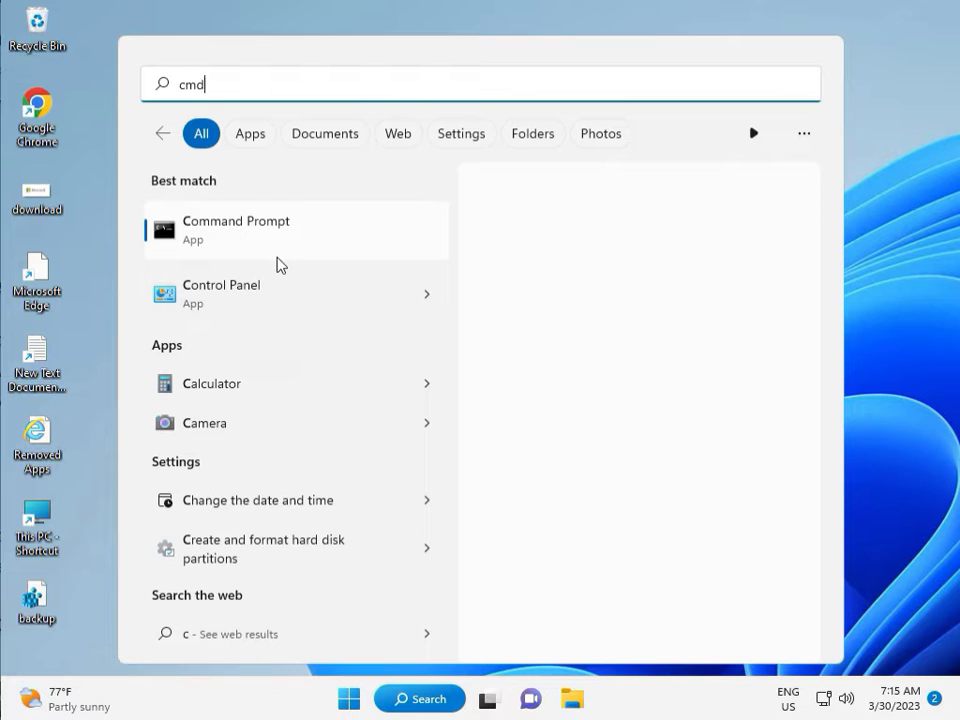
pyautogui.moveTo(272, 240)
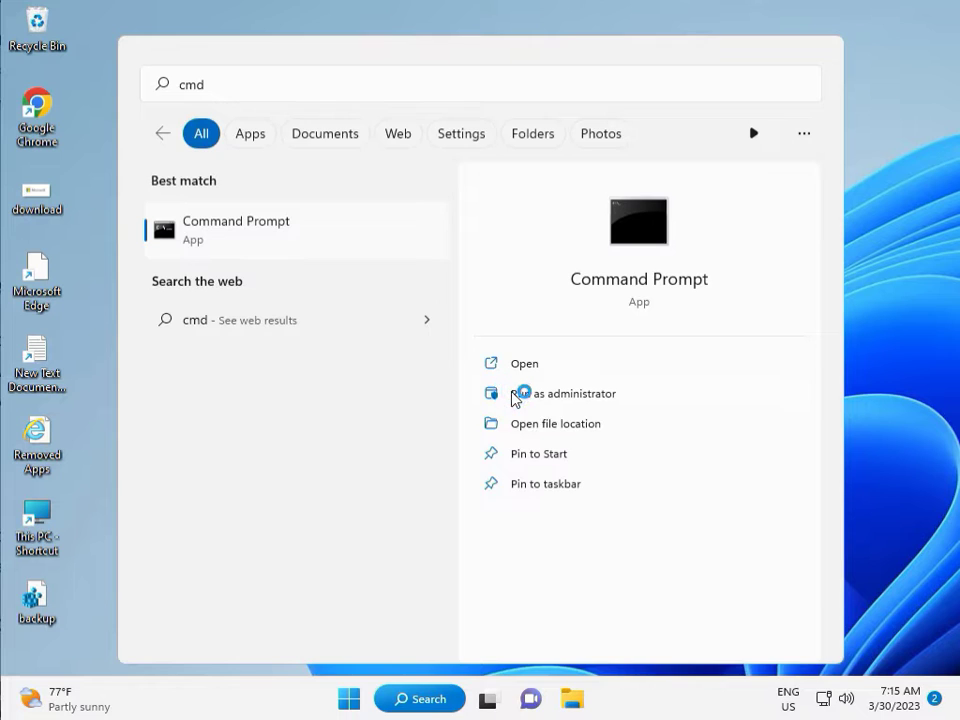
pyautogui.click(563, 393)
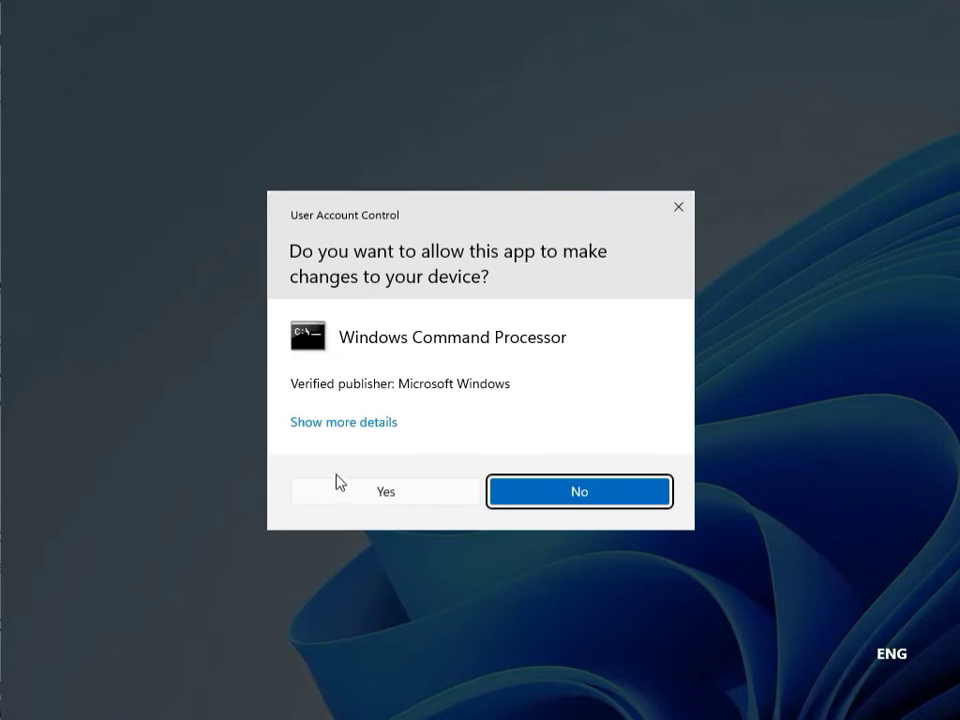
pyautogui.click(578, 491)
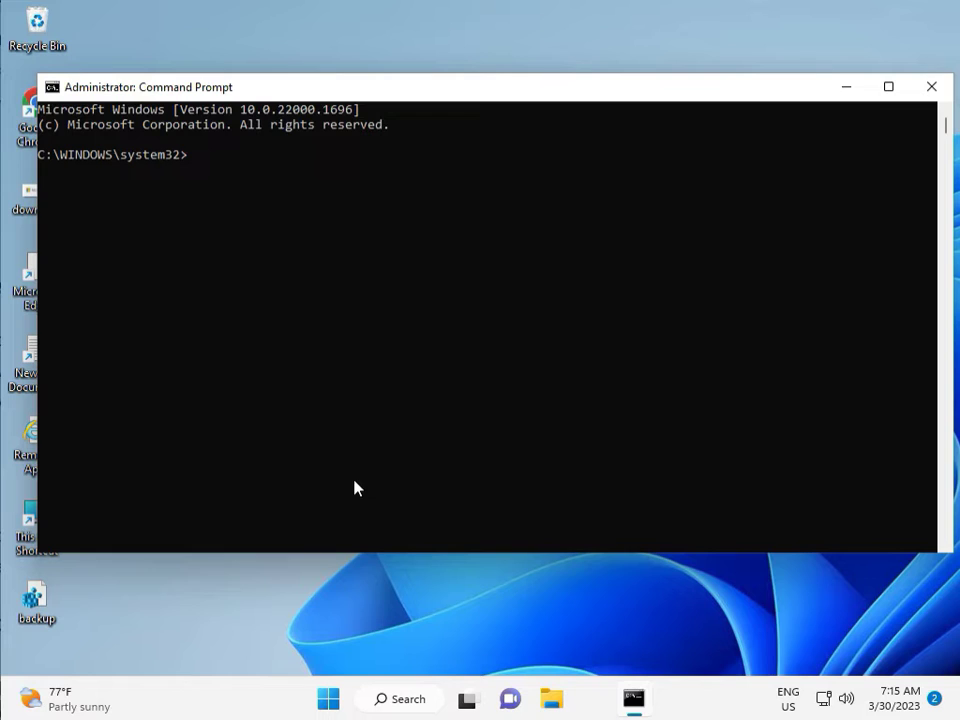
# - Run chkdsk /f /r, answer Y to schedule it at restart, and close the window
pyautogui.write('ch')
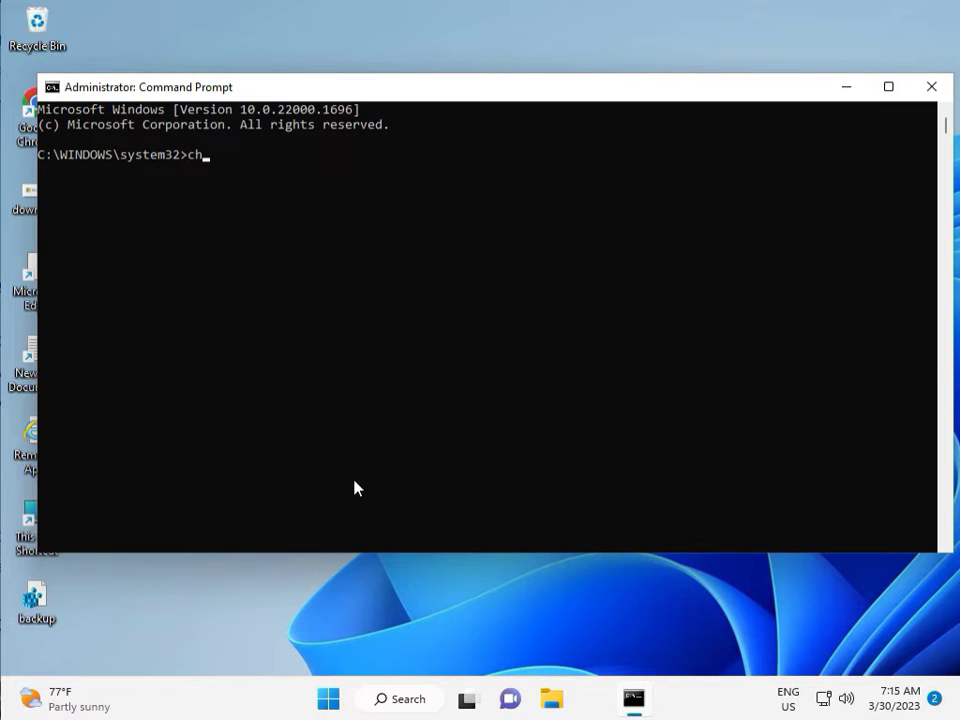
pyautogui.write('kd')
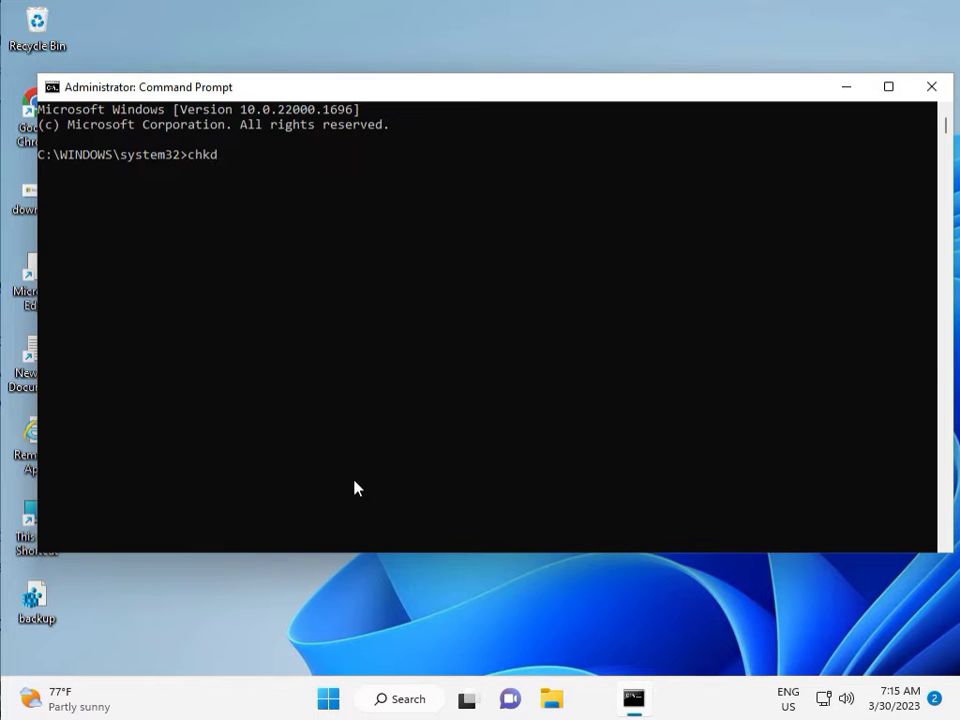
pyautogui.write('sk')
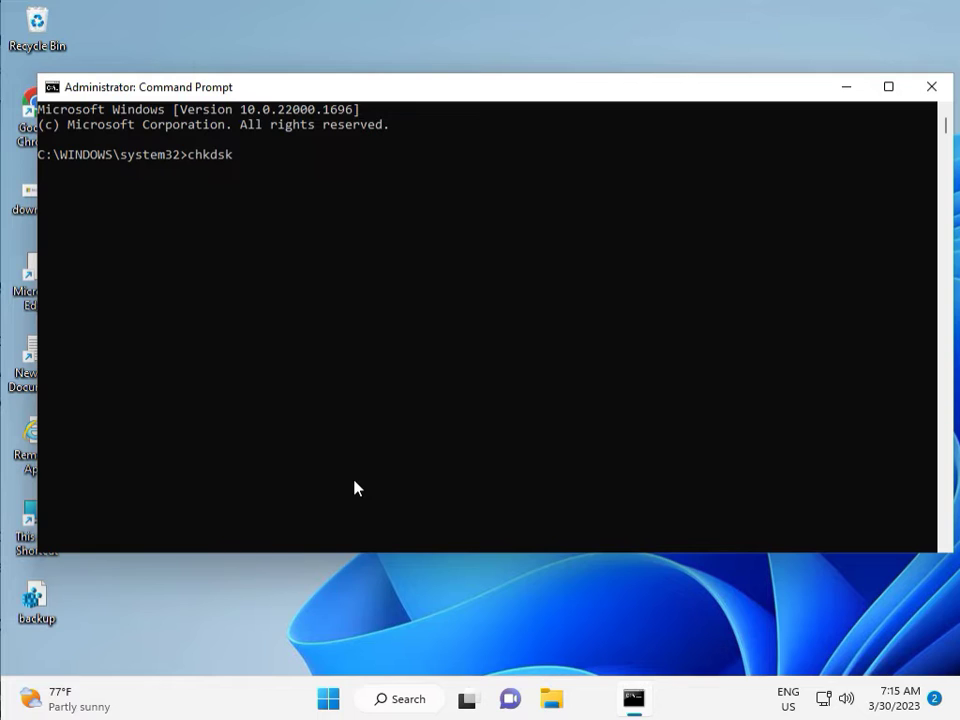
pyautogui.write('/')
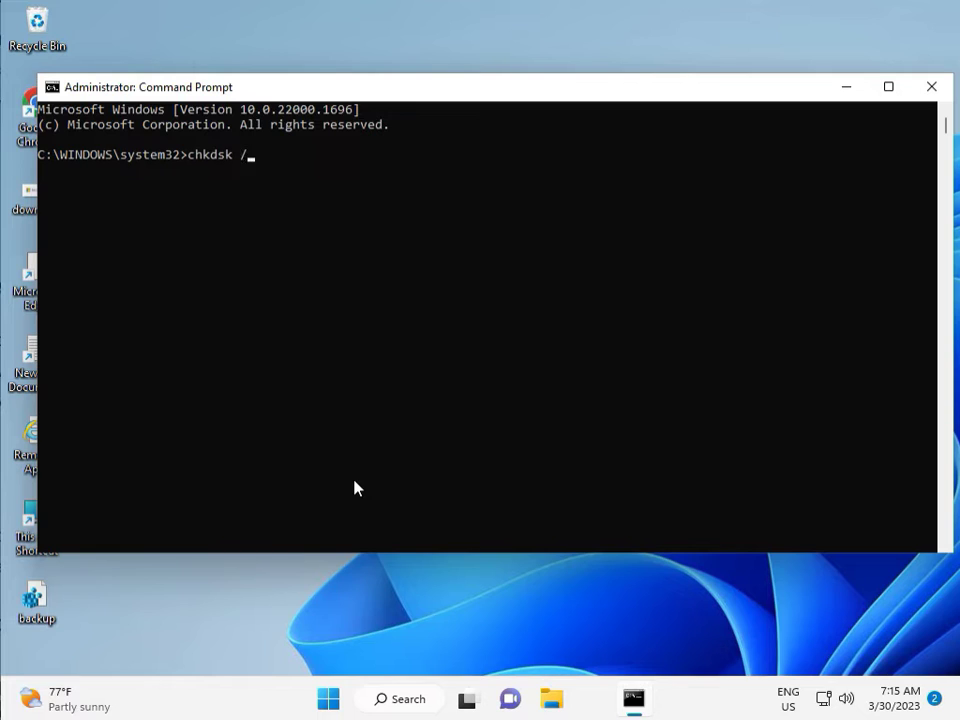
pyautogui.write('f')
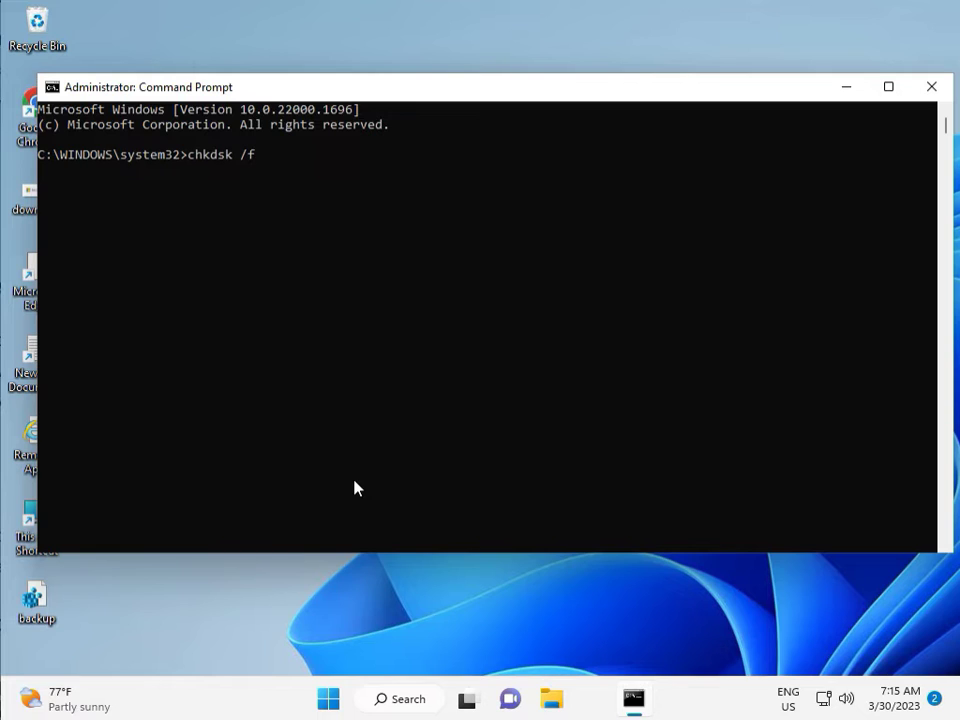
pyautogui.write('/')
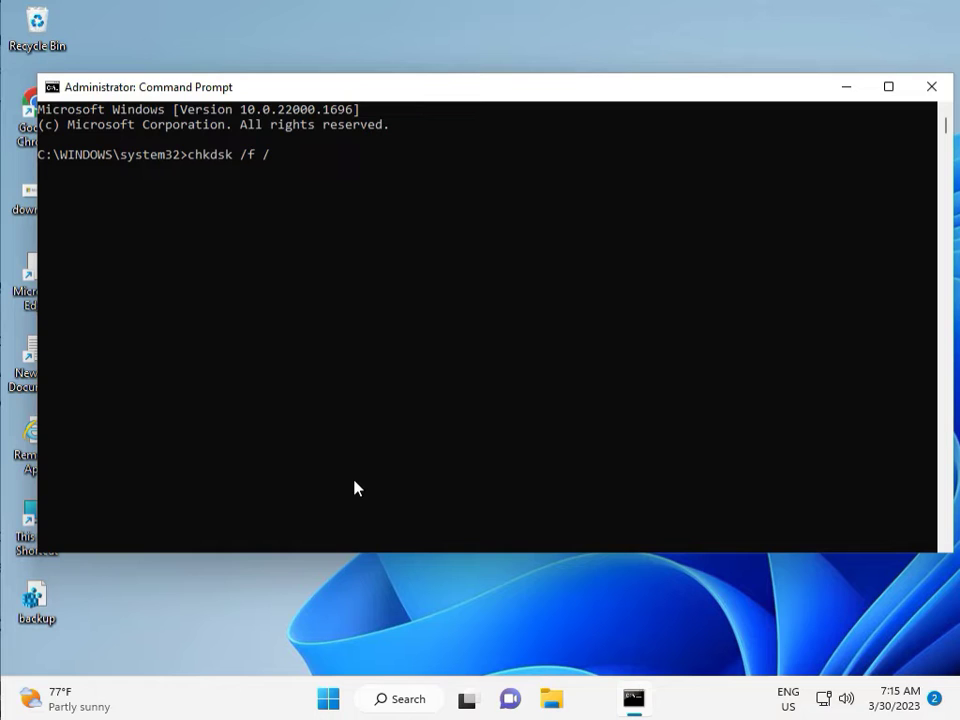
pyautogui.write('r')
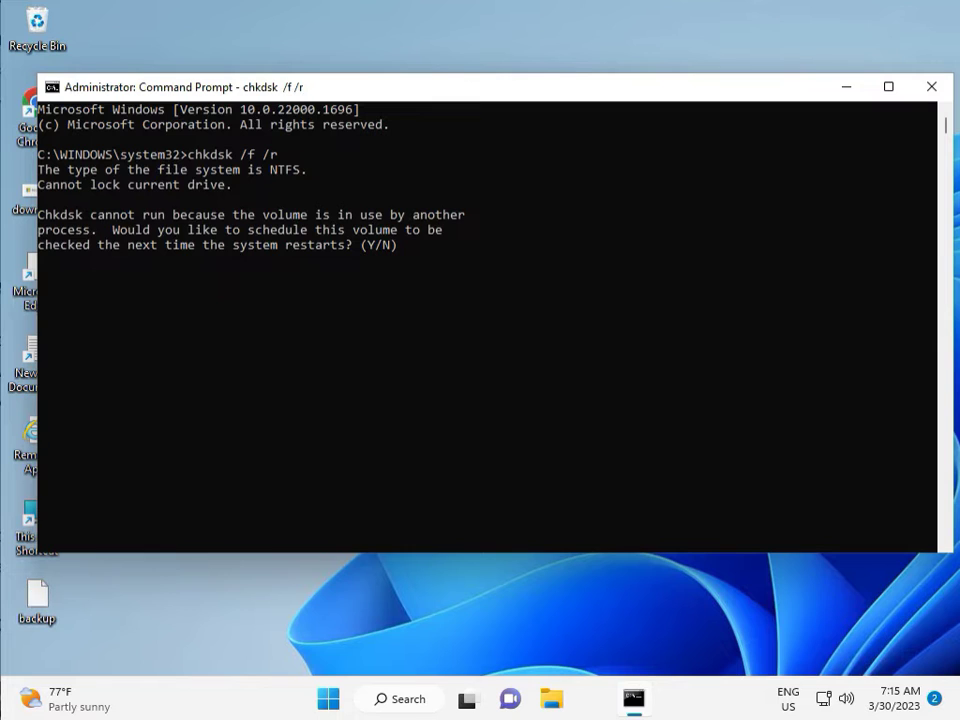
pyautogui.moveTo(248, 218)
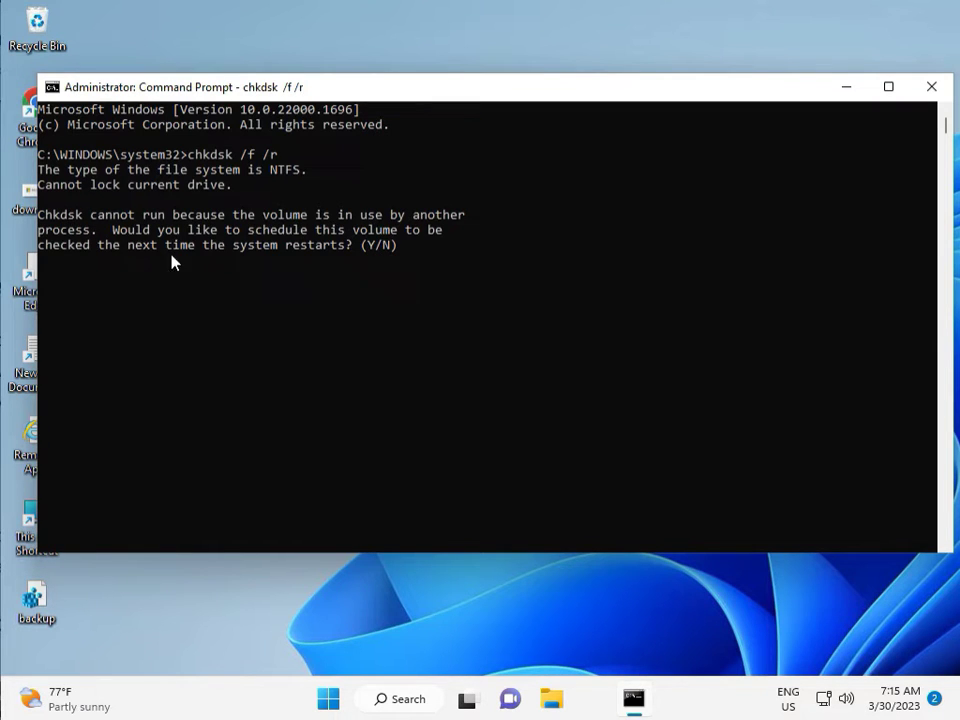
pyautogui.write('y')
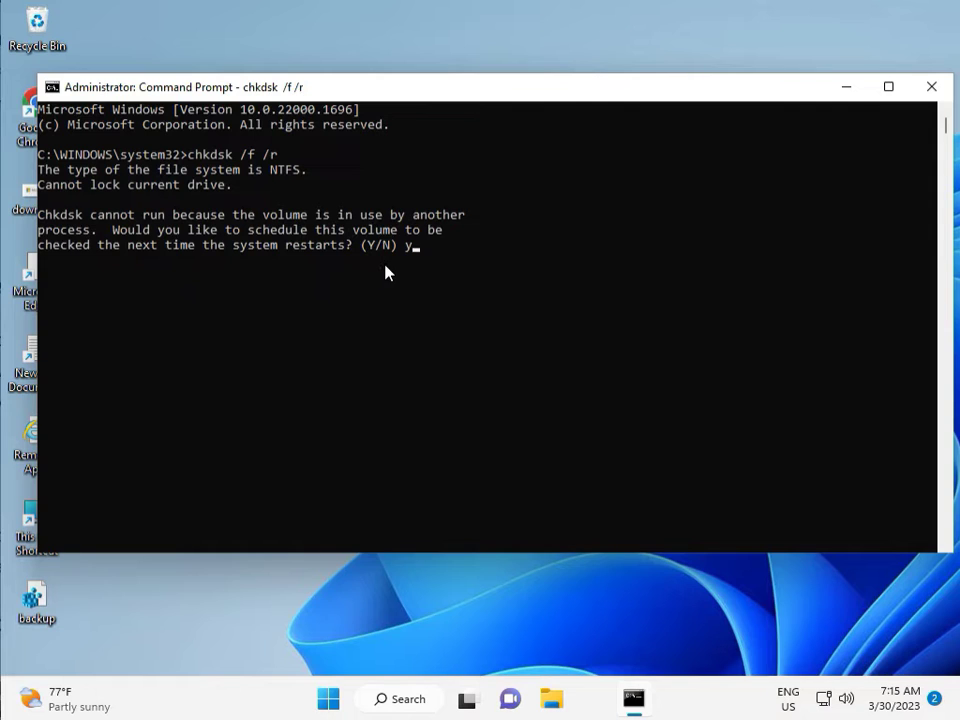
pyautogui.press('enter')
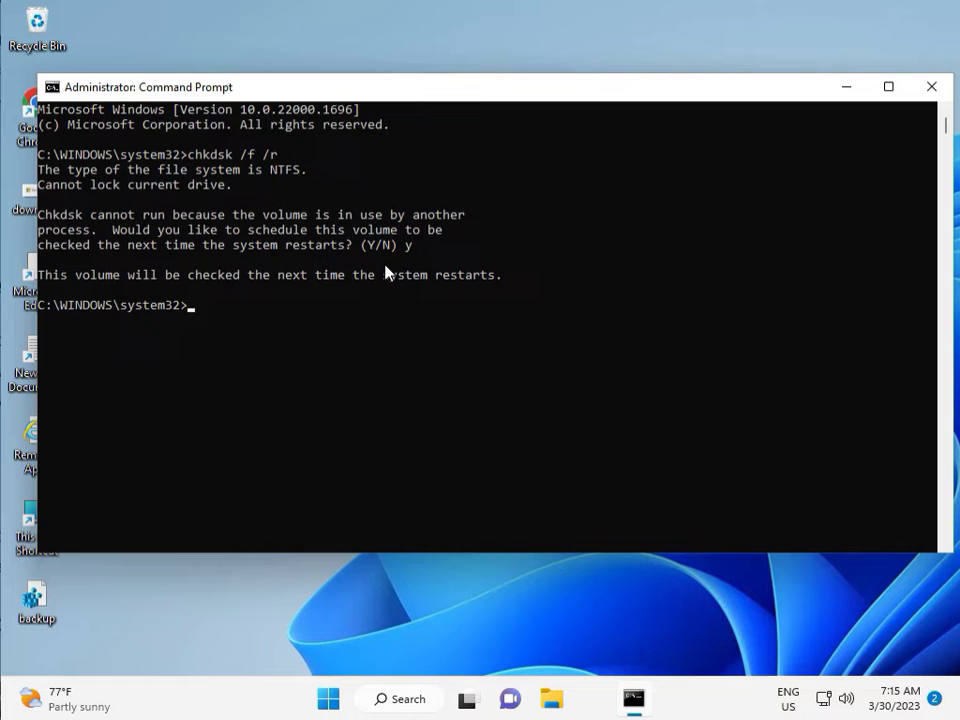
pyautogui.moveTo(260, 262)
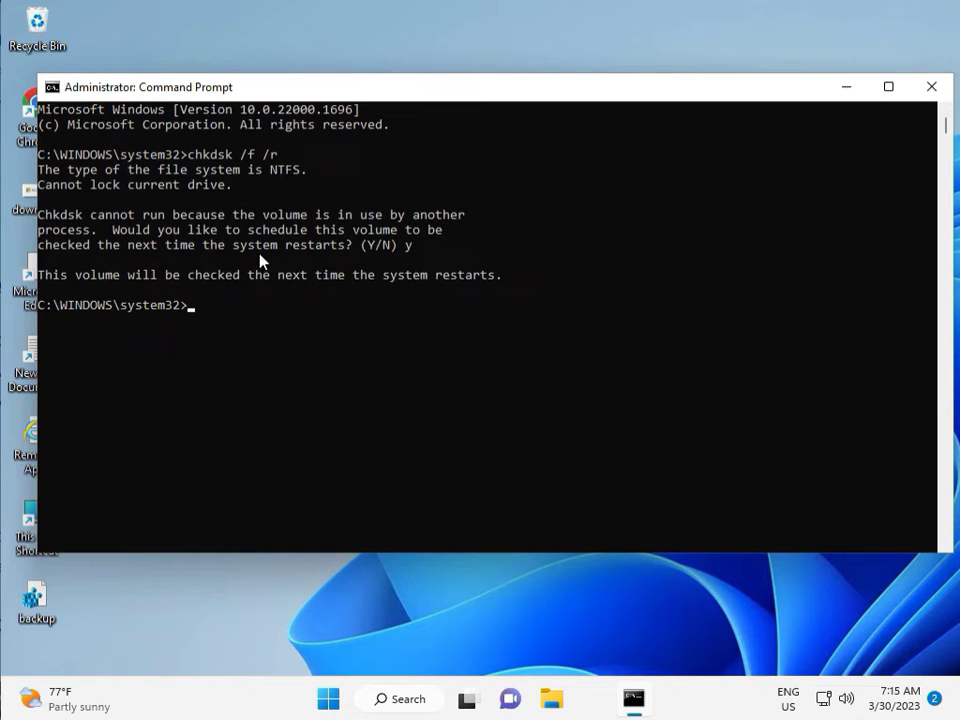
pyautogui.moveTo(262, 249)
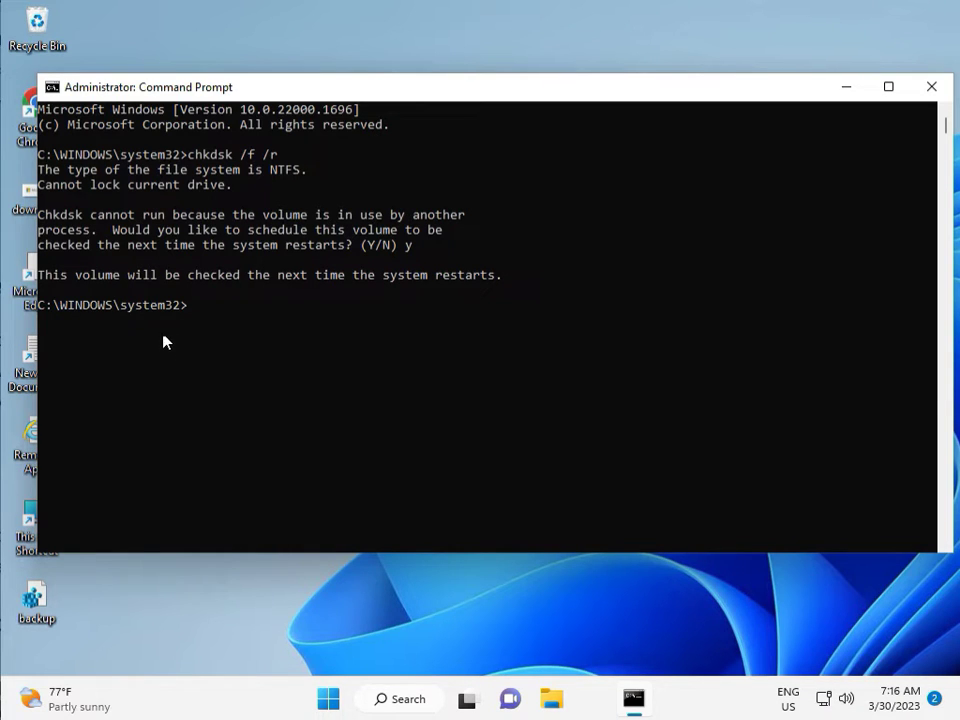
pyautogui.moveTo(196, 315)
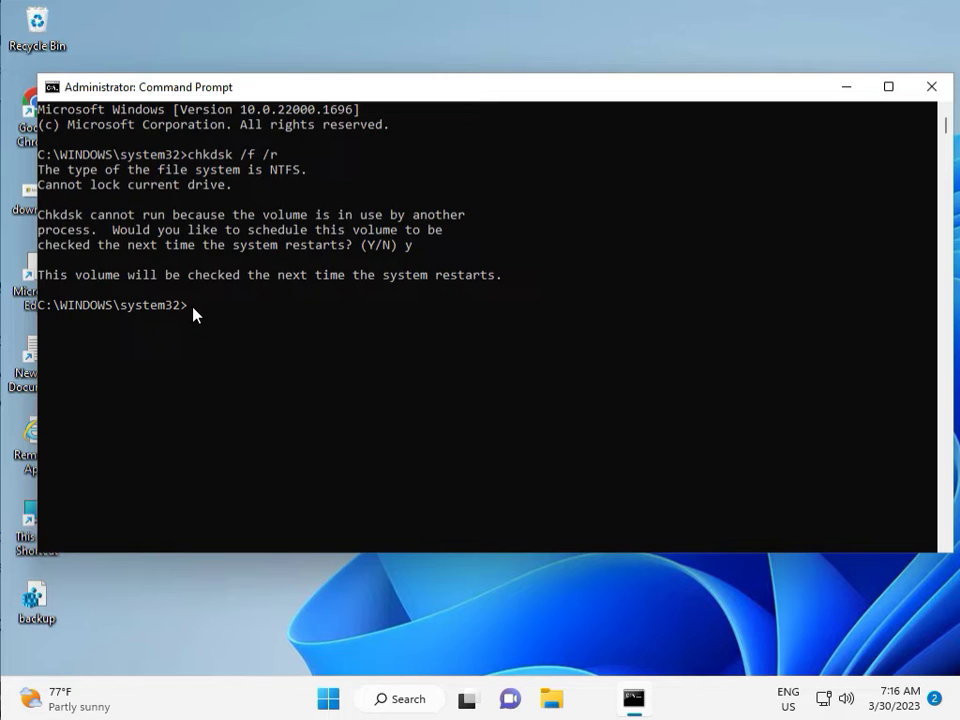
pyautogui.moveTo(920, 108)
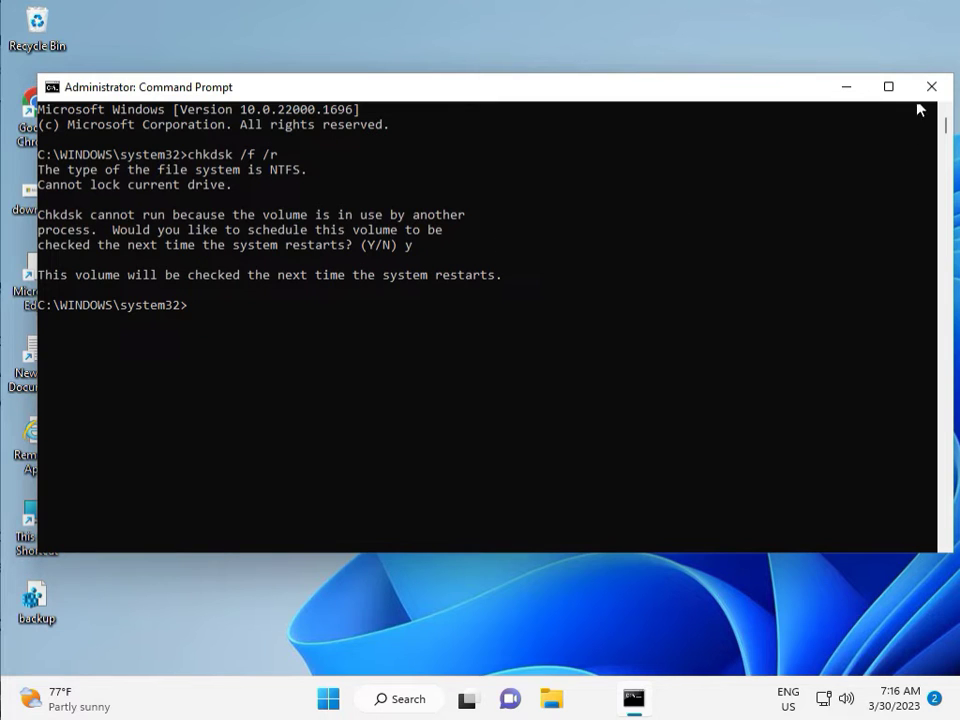
pyautogui.click(930, 86)
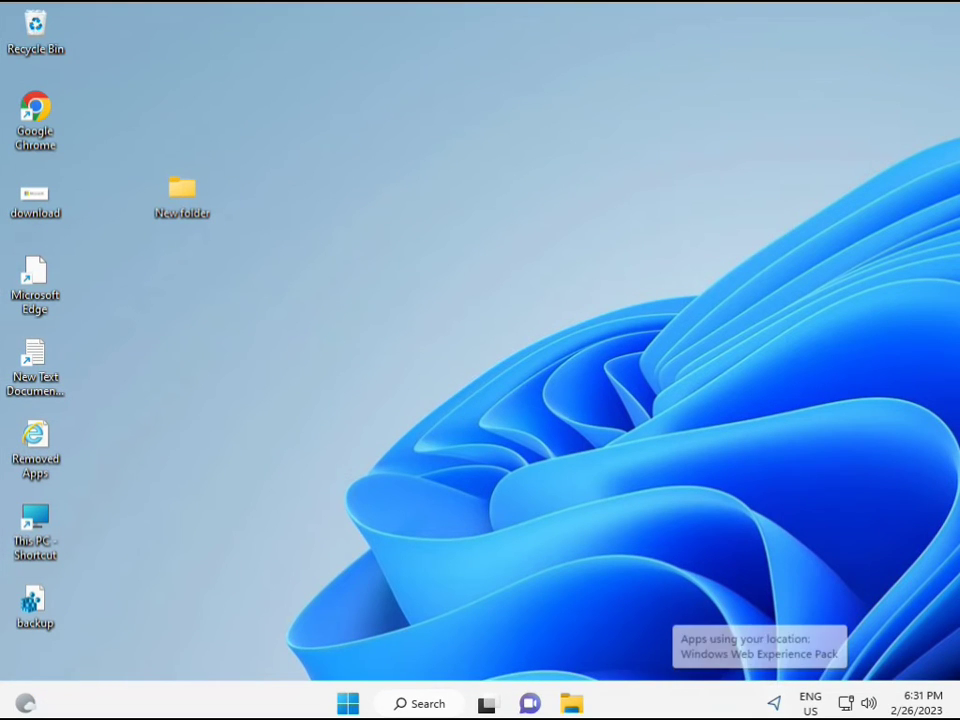
# - Search Start for cmd and launch an elevated Command Prompt, approving UAC
pyautogui.click(347, 703)
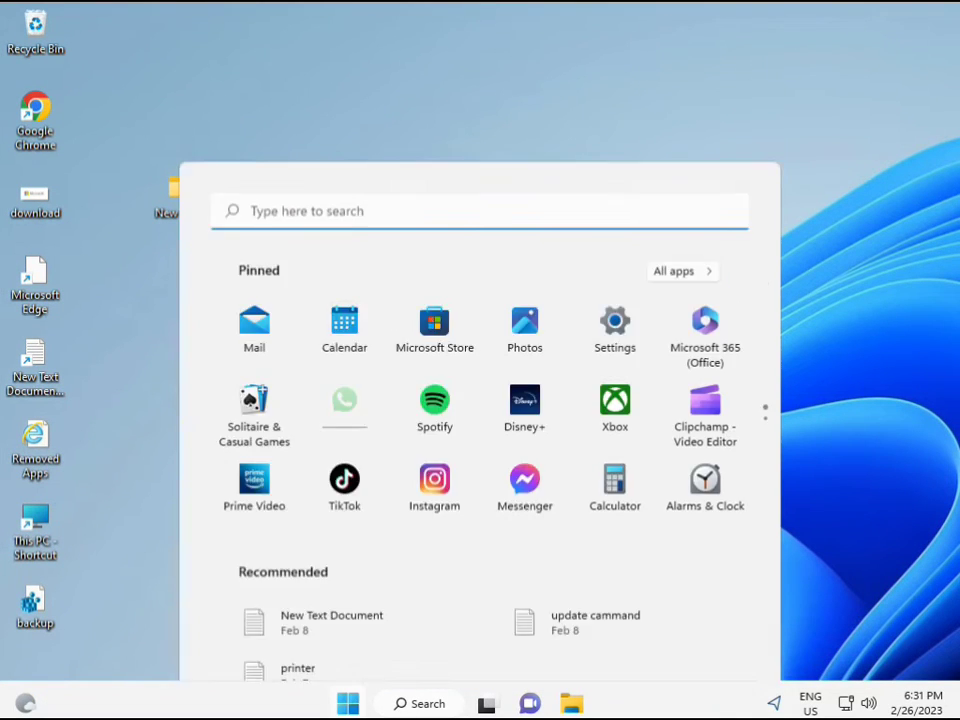
pyautogui.write('cmd')
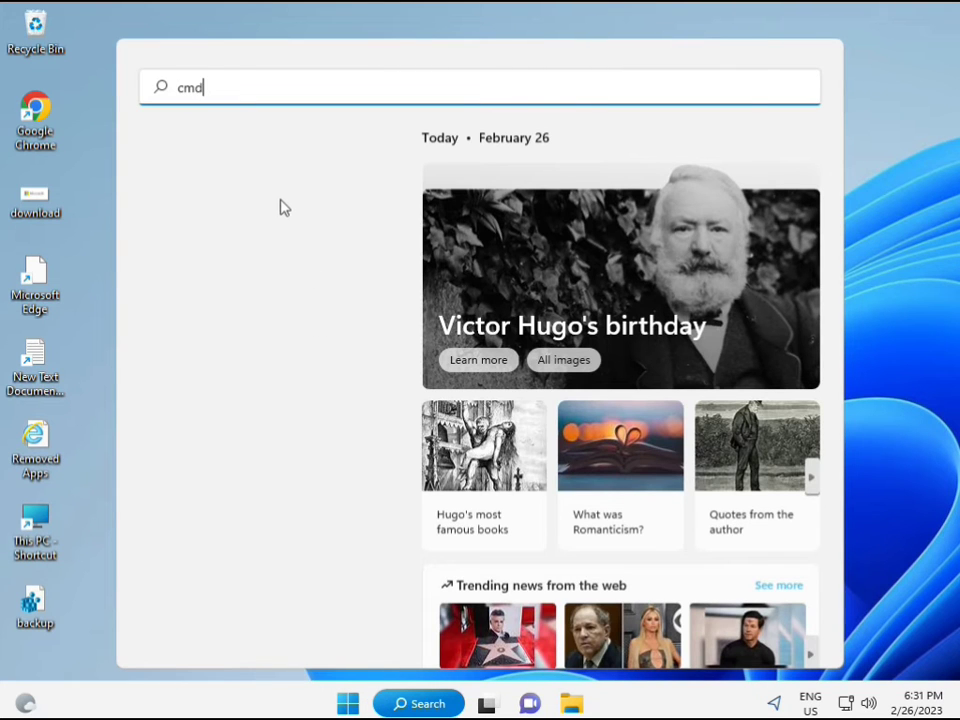
pyautogui.write('cmd')
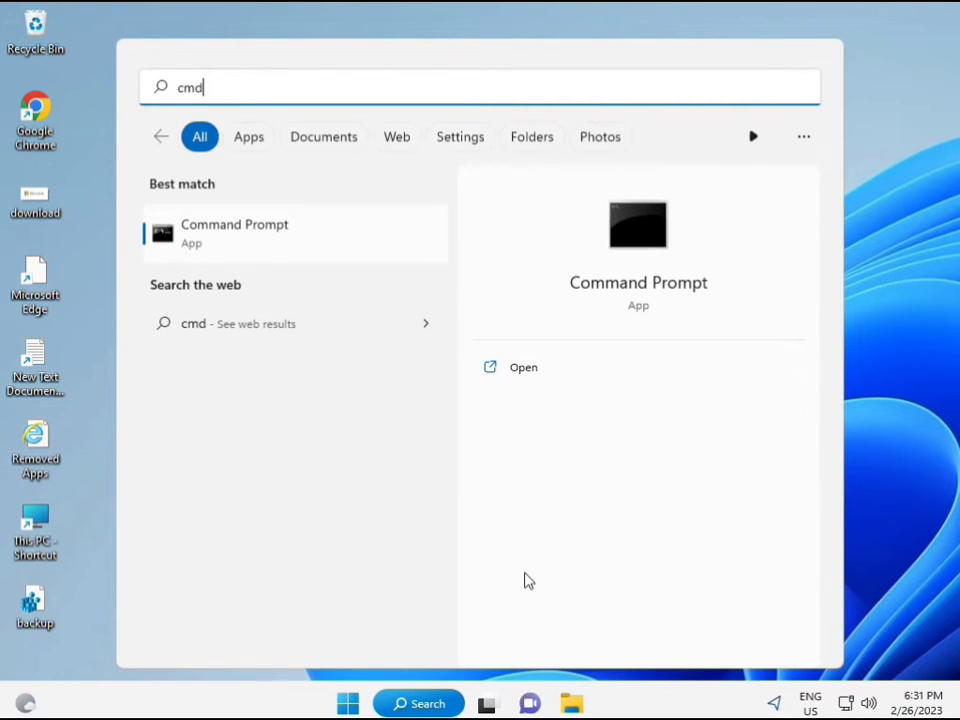
pyautogui.moveTo(211, 237)
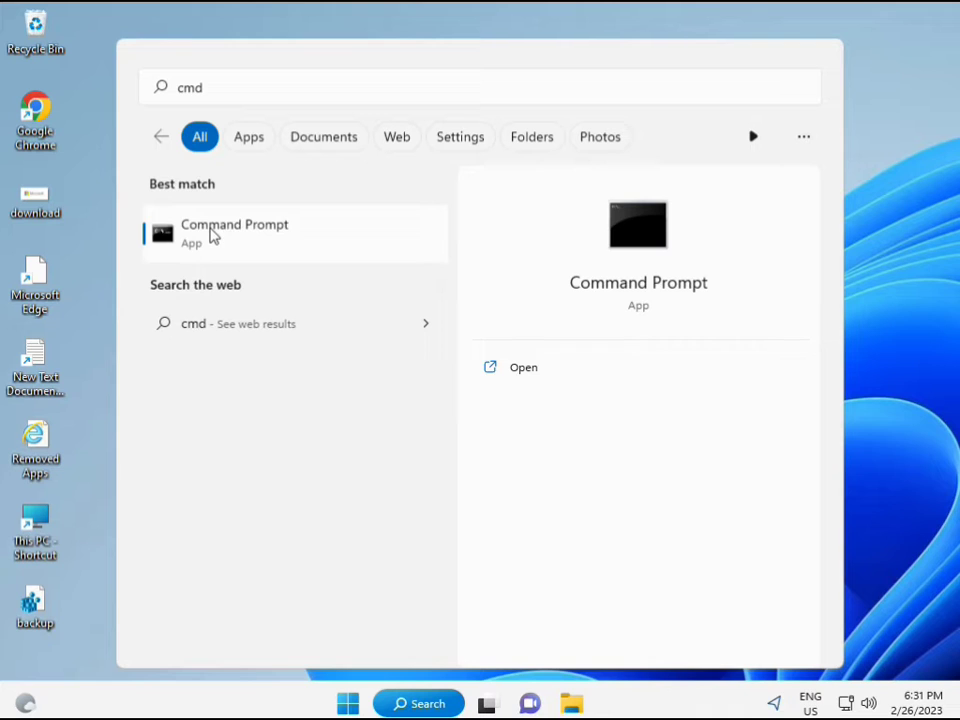
pyautogui.moveTo(247, 240)
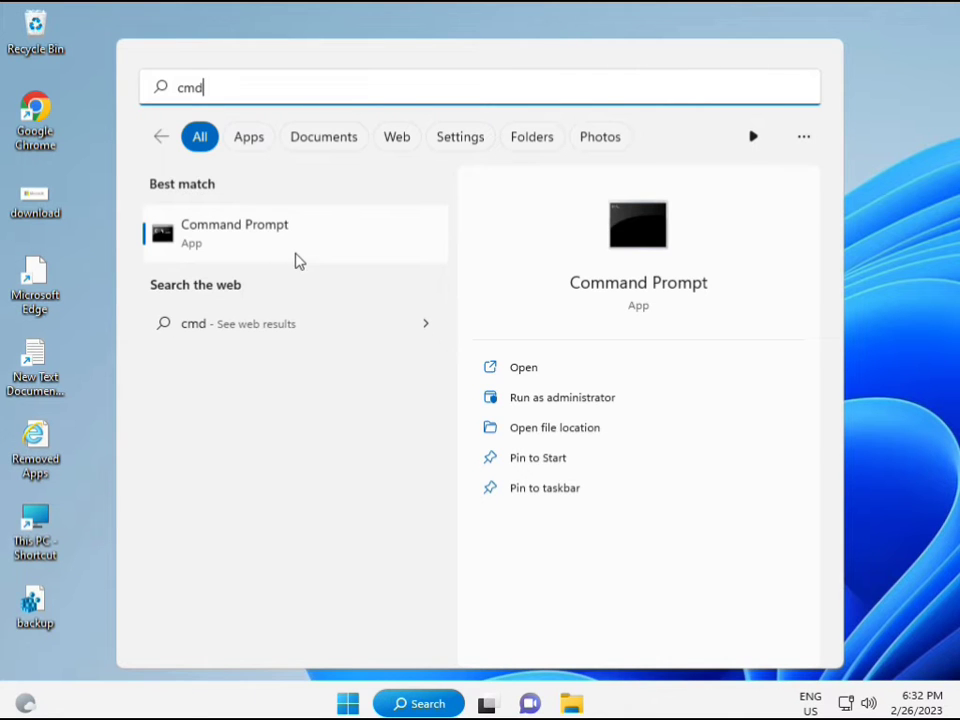
pyautogui.click(561, 397)
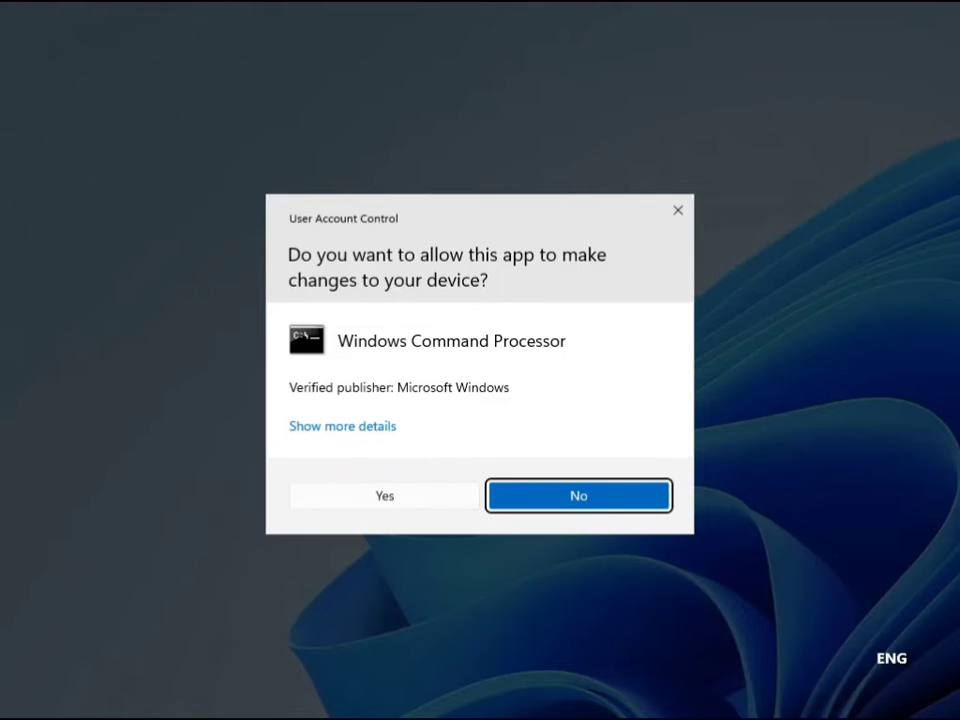
pyautogui.click(384, 495)
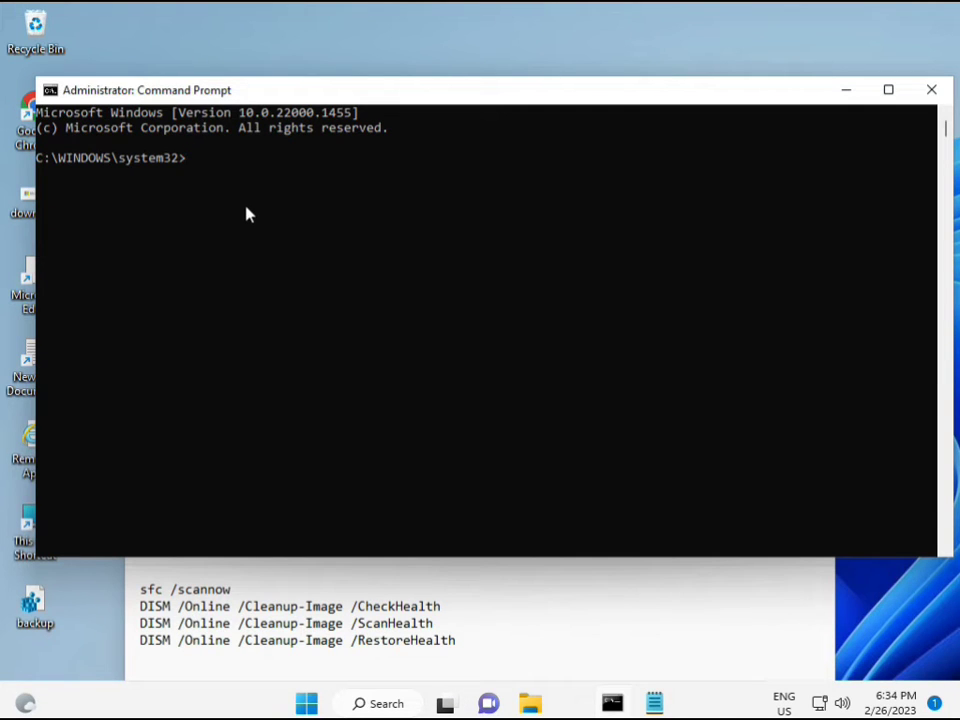
# - Run sfc /scannow and select the DISM CheckHealth line in the notes
pyautogui.write('sfc')
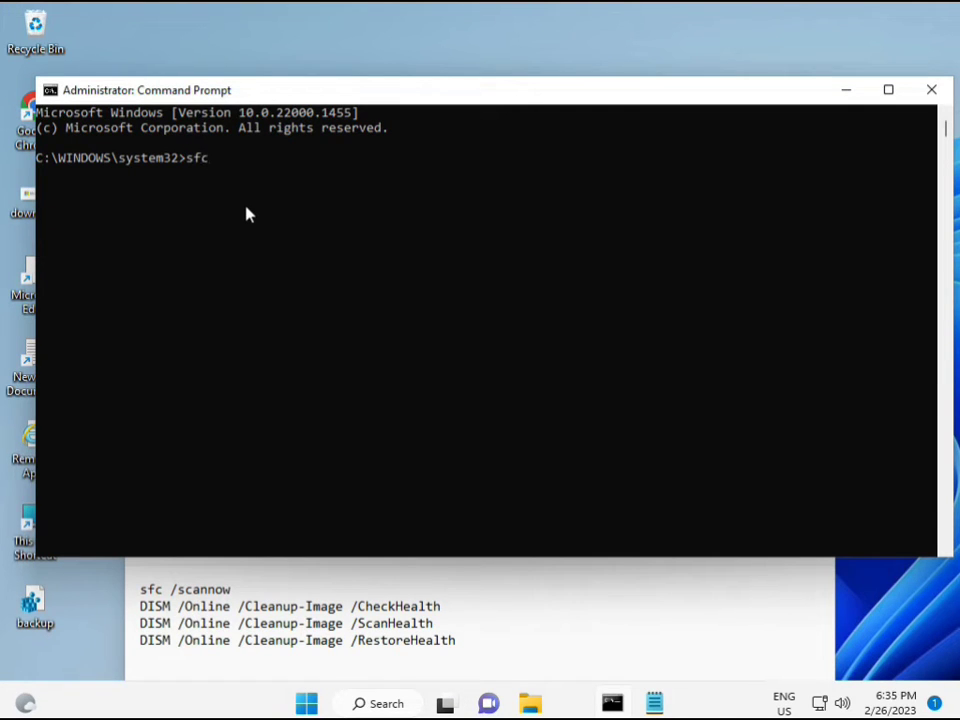
pyautogui.write('/scanno')
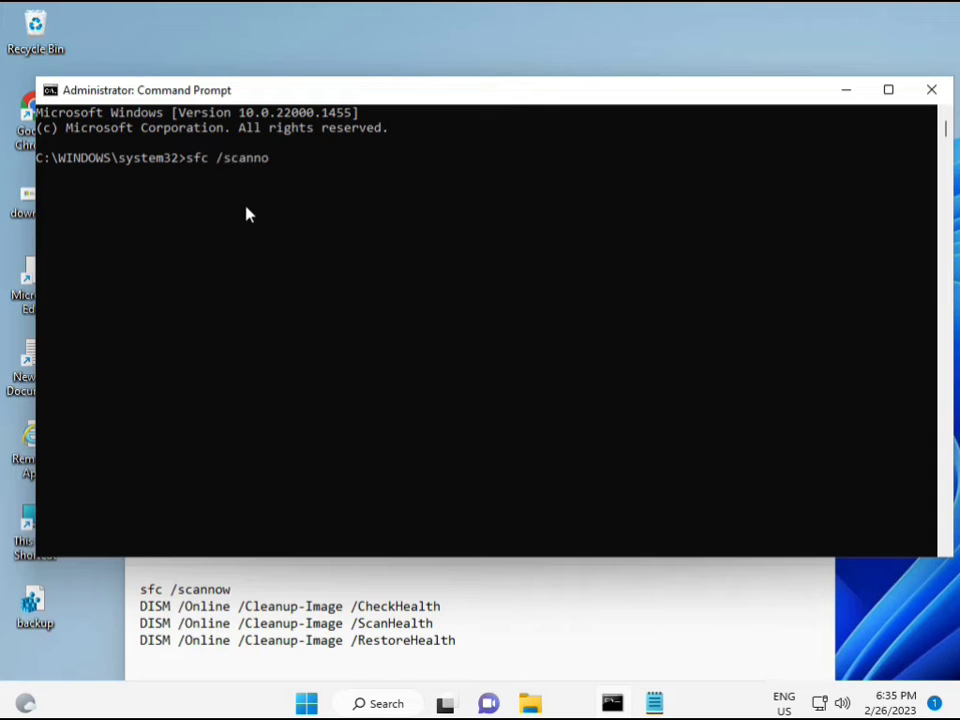
pyautogui.write('w')
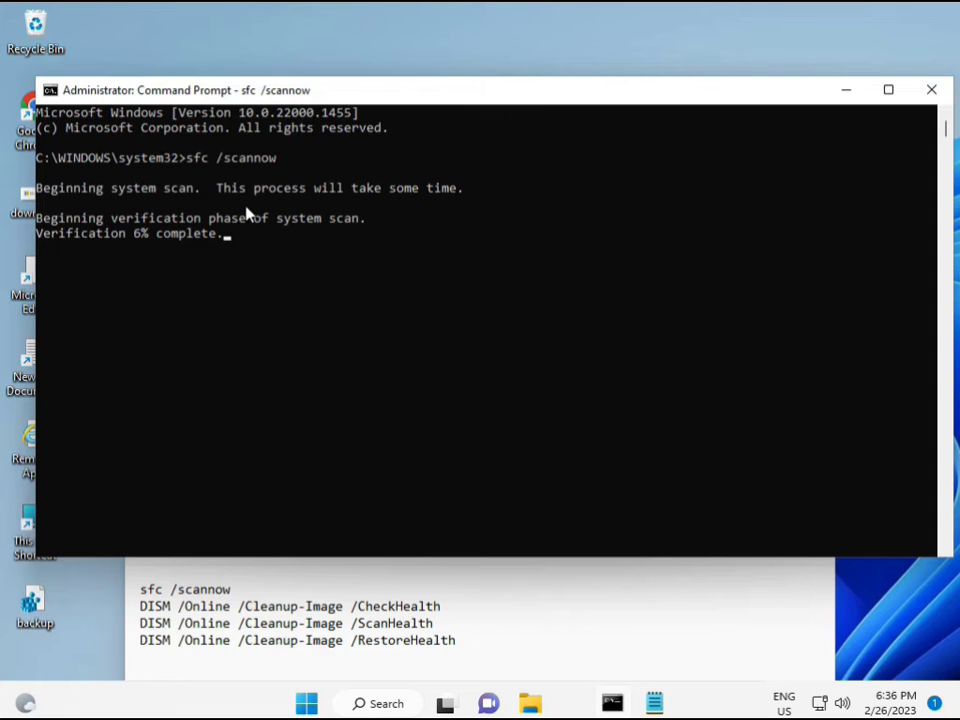
pyautogui.moveTo(637, 560)
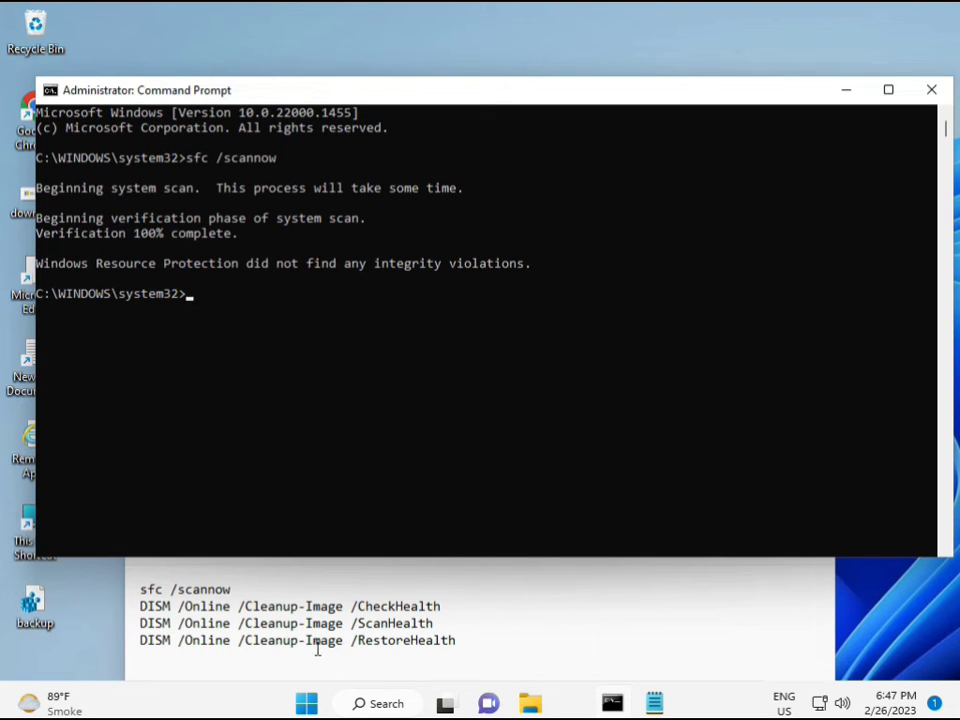
pyautogui.tripleClick(290, 606)
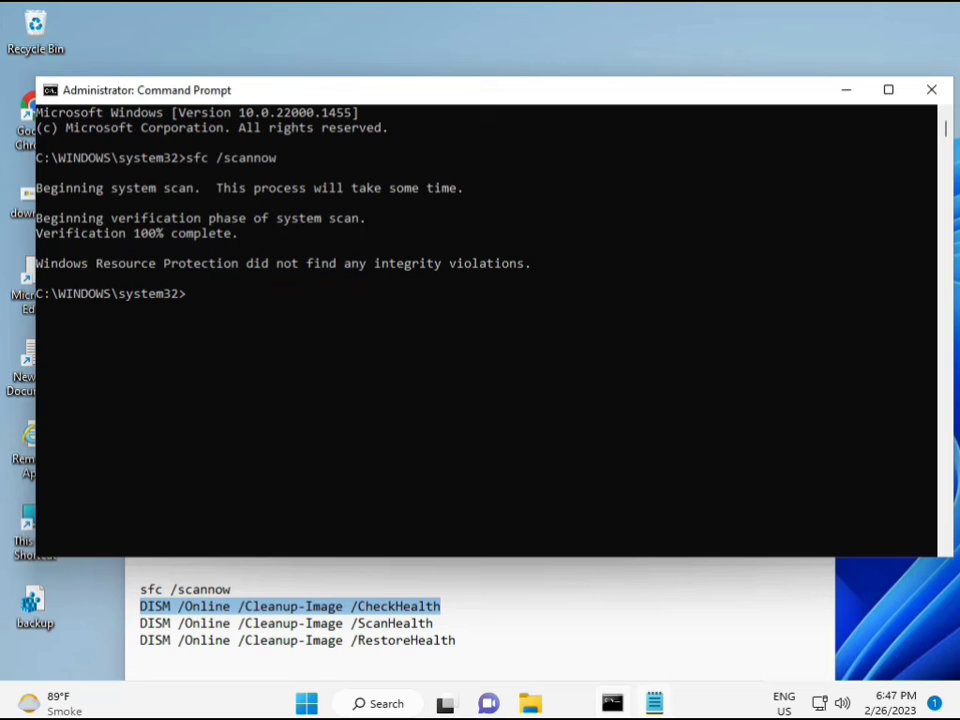
# - Run DISM /Online /Cleanup-Image /CheckHealth at the prompt
pyautogui.write('DISM /Online /Cleanup-Image /CheckHealth')
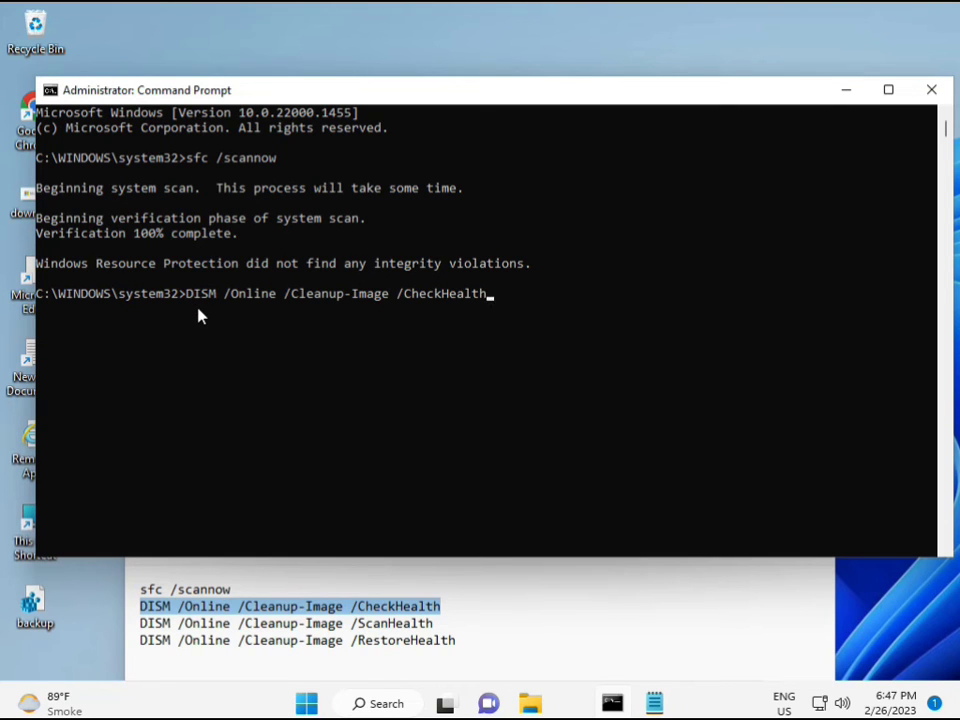
pyautogui.press('enter')
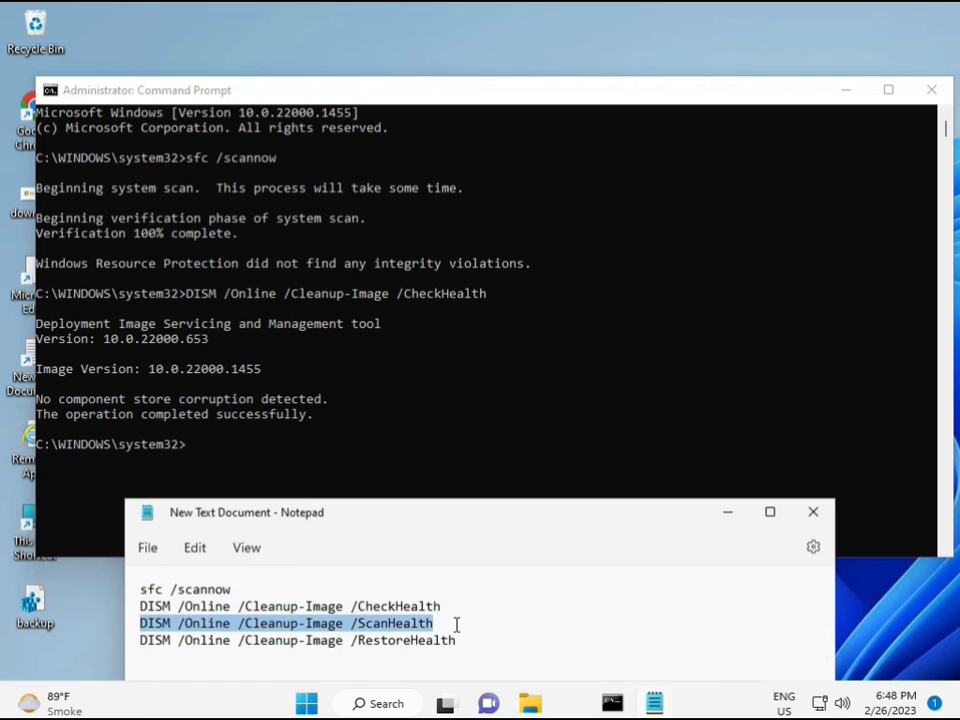
# - Copy the ScanHealth line from Notepad and run DISM /Online /Cleanup-Image /ScanHealth
pyautogui.rightClick(455, 623)
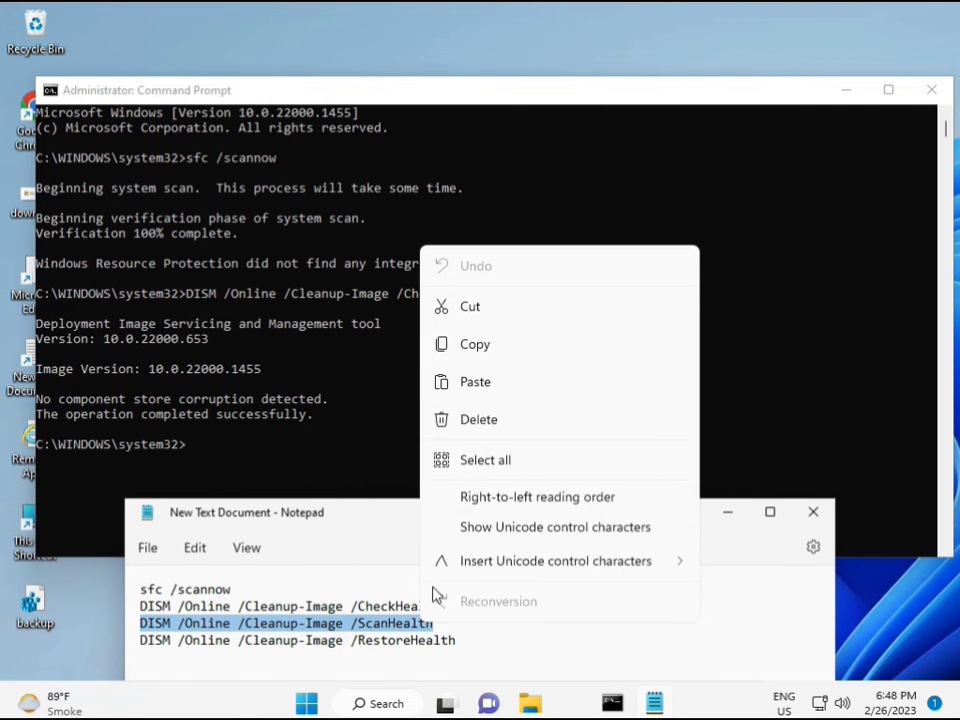
pyautogui.click(210, 458)
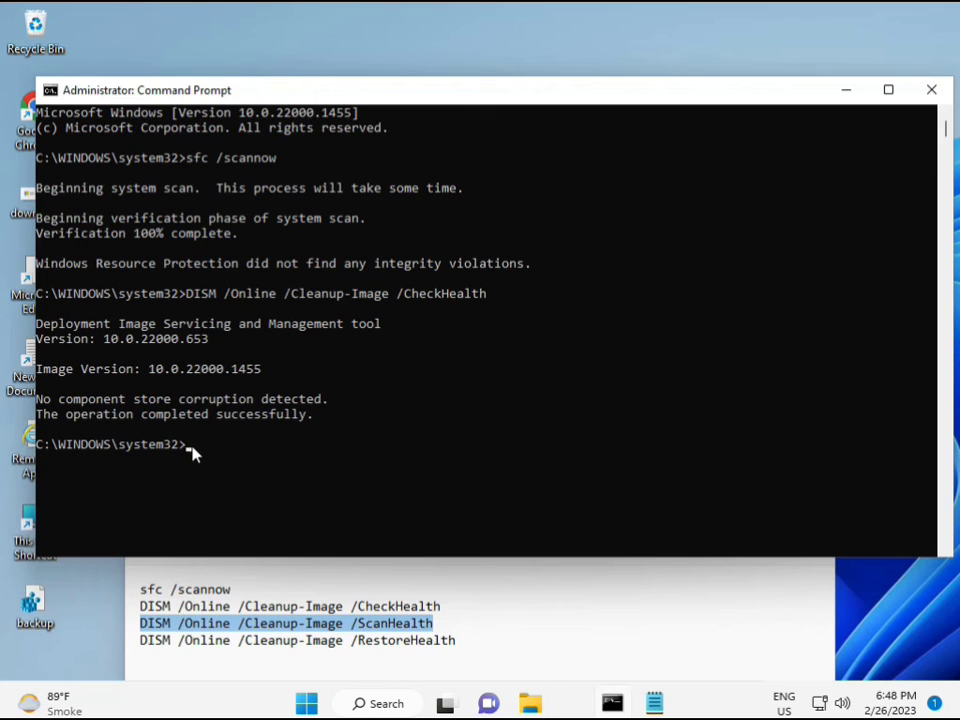
pyautogui.write('DISM /Online /Cleanup-Image /ScanHealth')
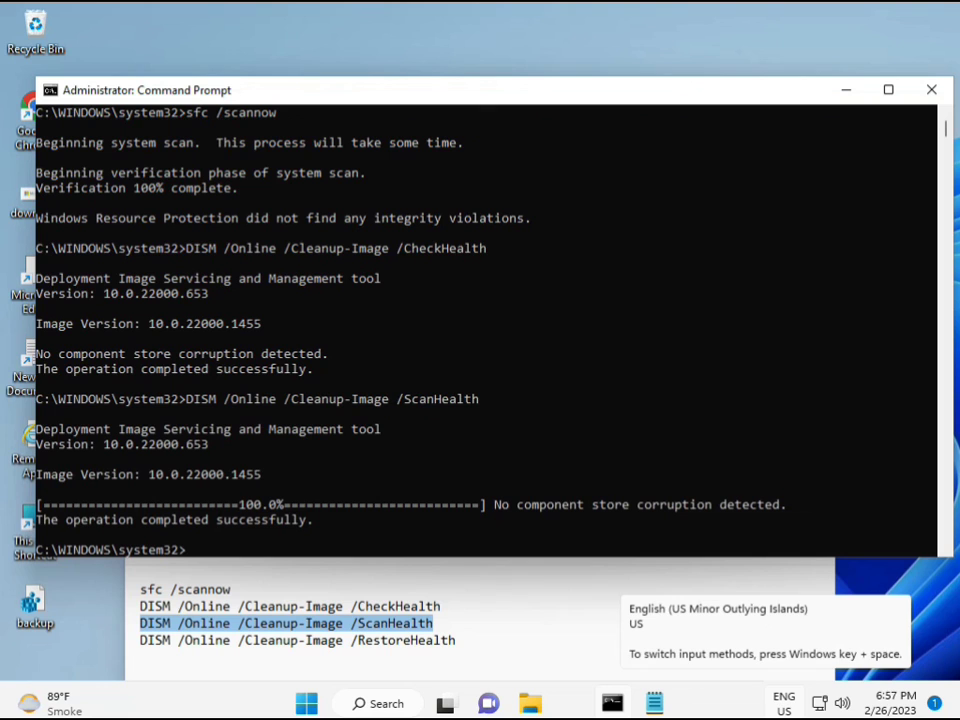
# - Paste DISM /Online /Cleanup-Image /RestoreHealth from the notes into the prompt
pyautogui.doubleClick(238, 519)
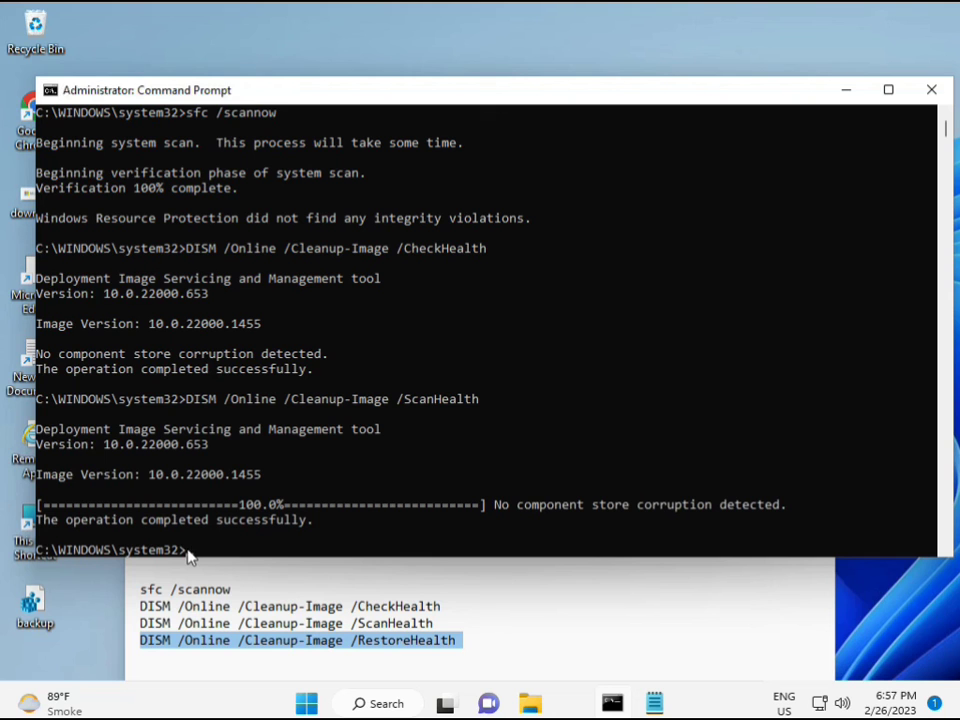
pyautogui.write('DISM /Online /Cleanup-Image /RestoreHealth')
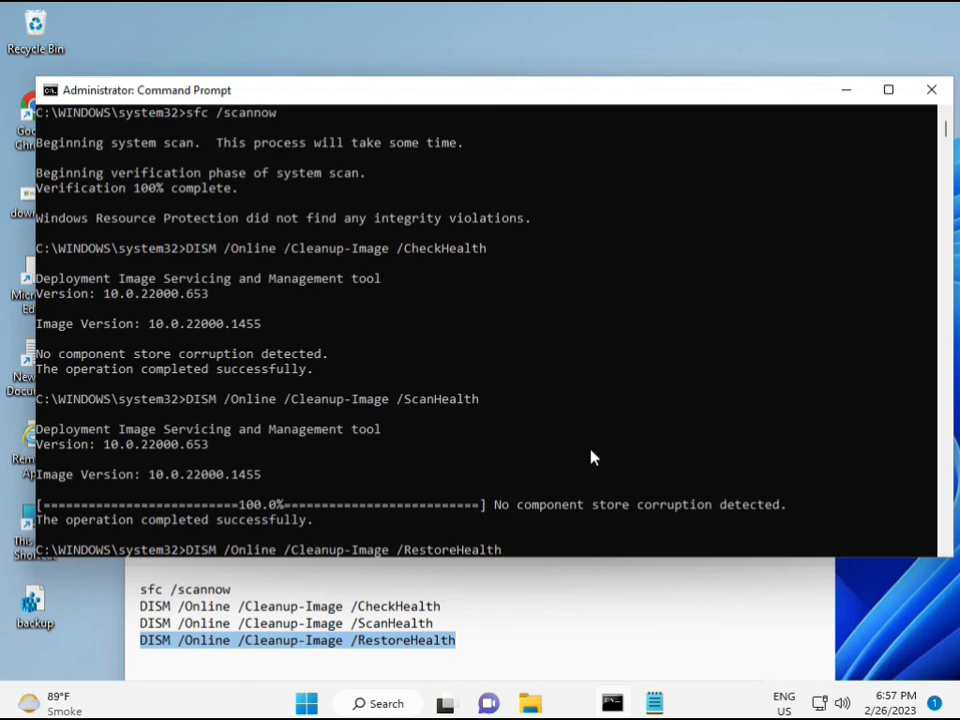